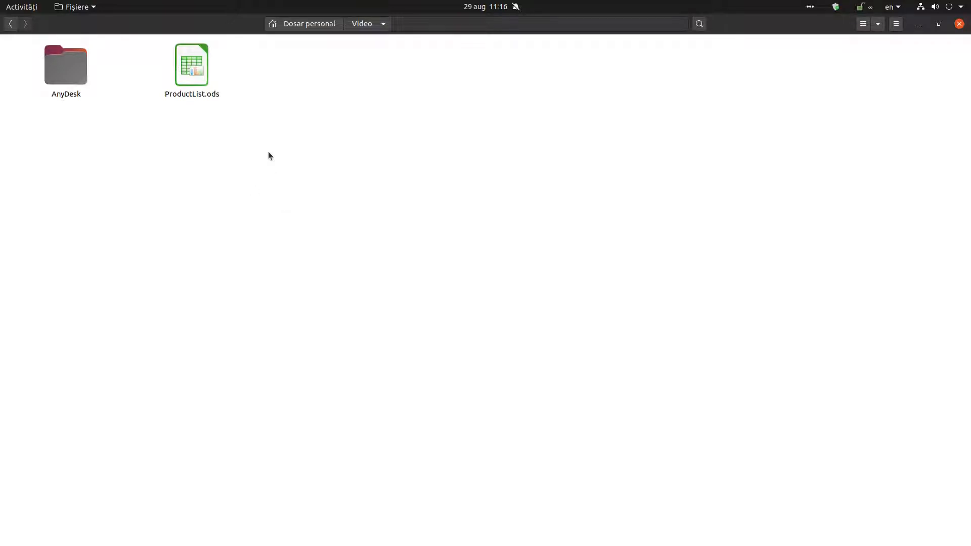
Open ProductList.ods in Calc and inspect the Nr. value and ProductID formula cells
double_click(191, 65)
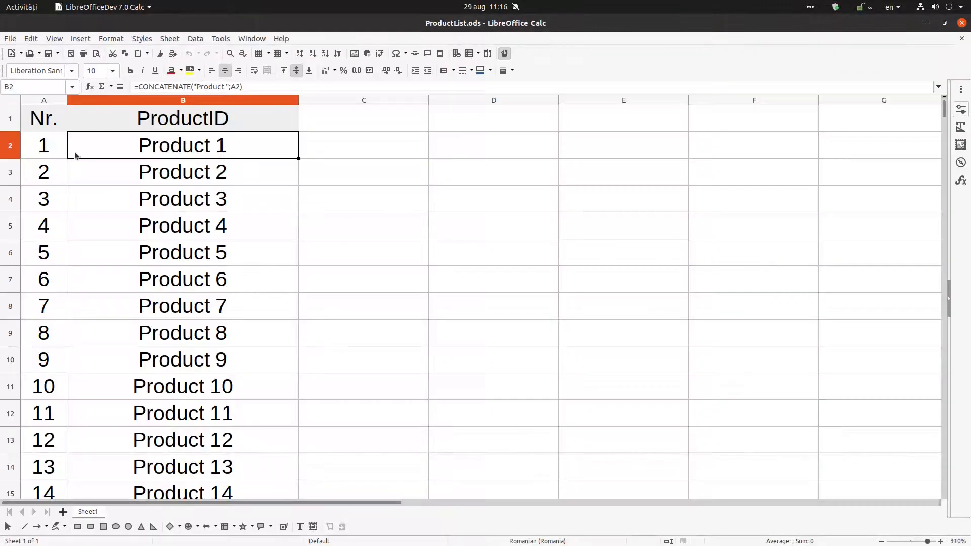
click(43, 145)
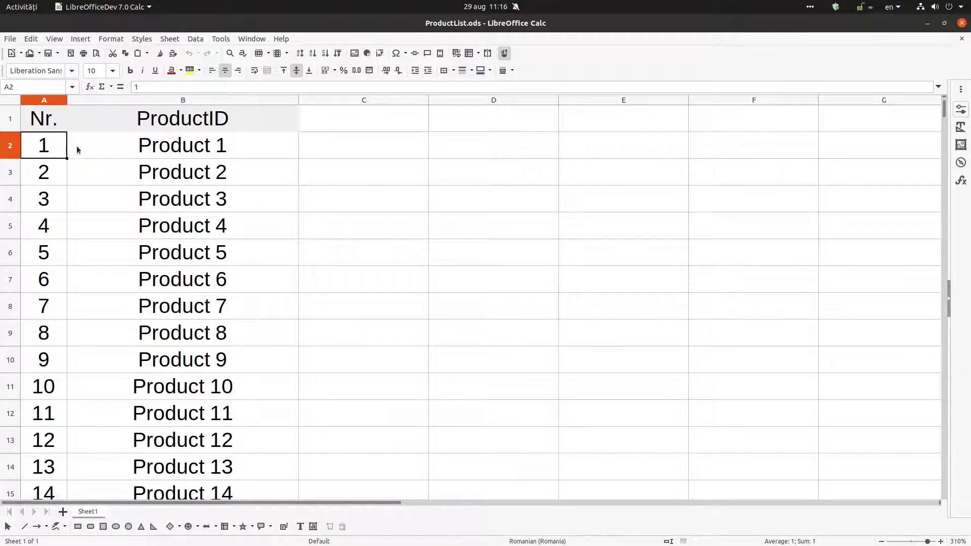
click(182, 145)
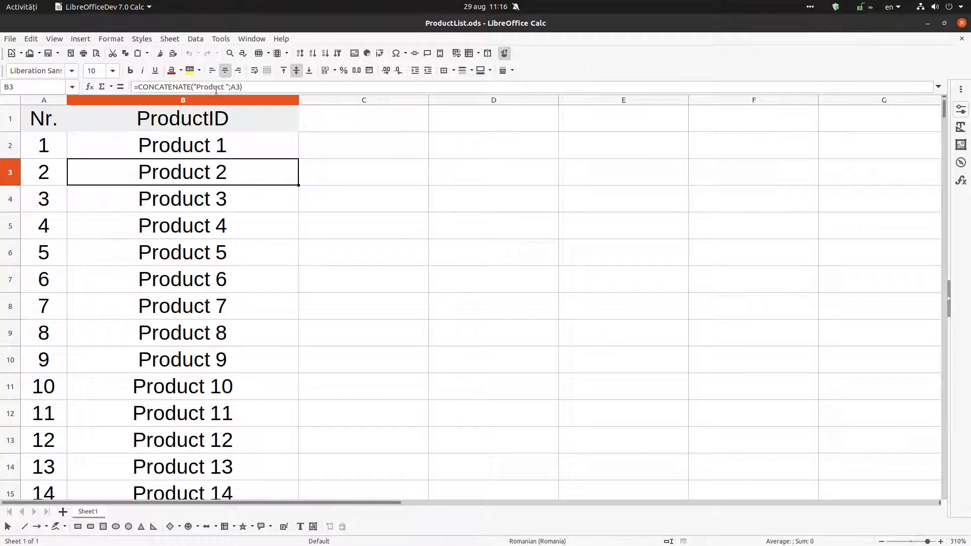
mouse_move(124, 245)
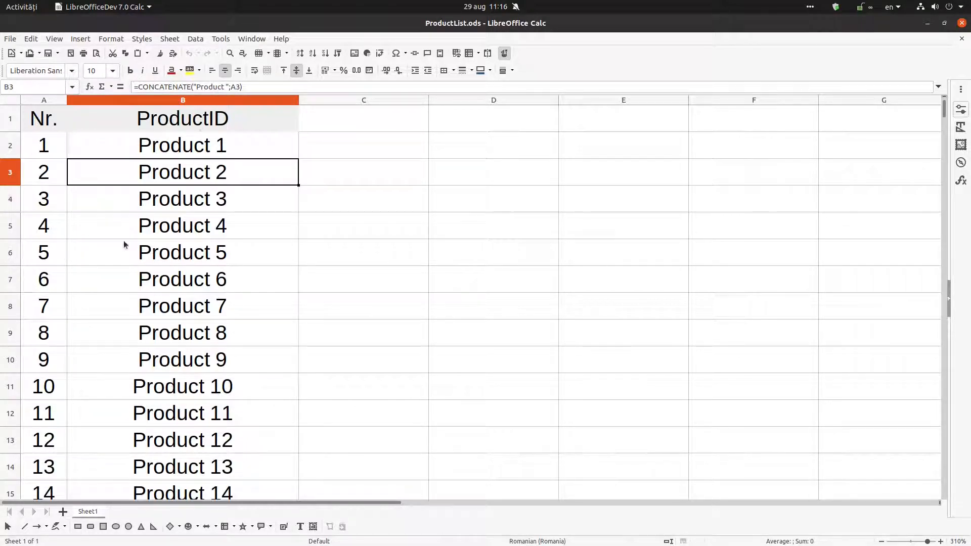
Scroll down to row 1001 and widen column A so 1000 shows in full
scroll(down, 3)
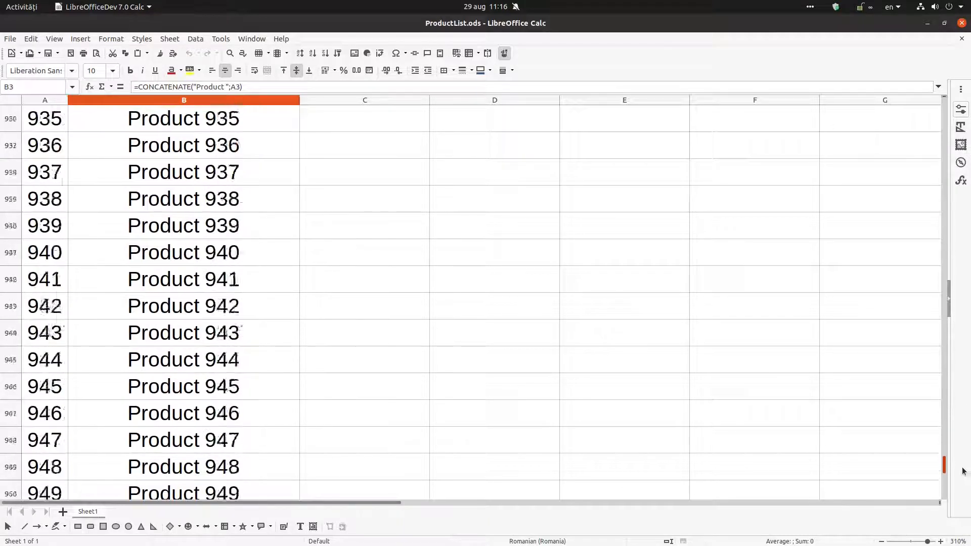
scroll(down, 3)
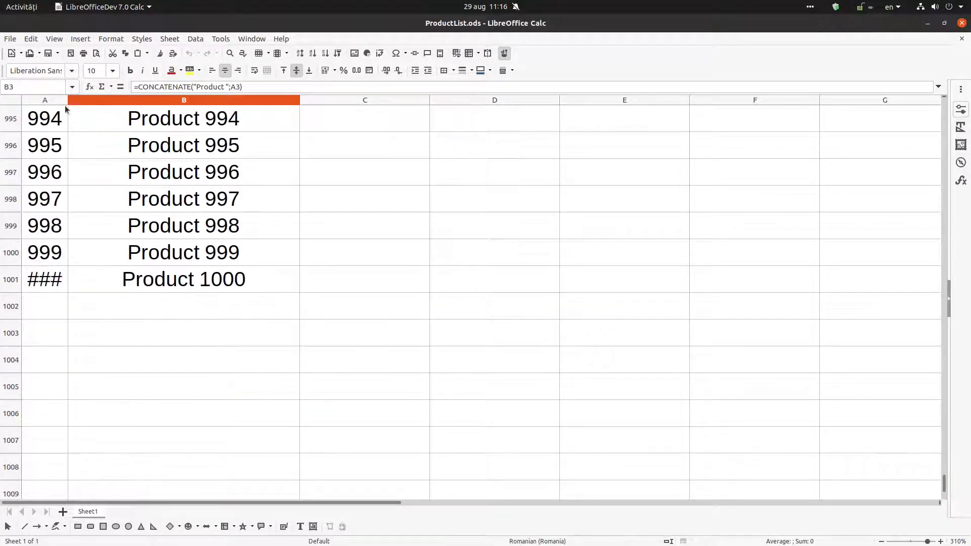
click(212, 278)
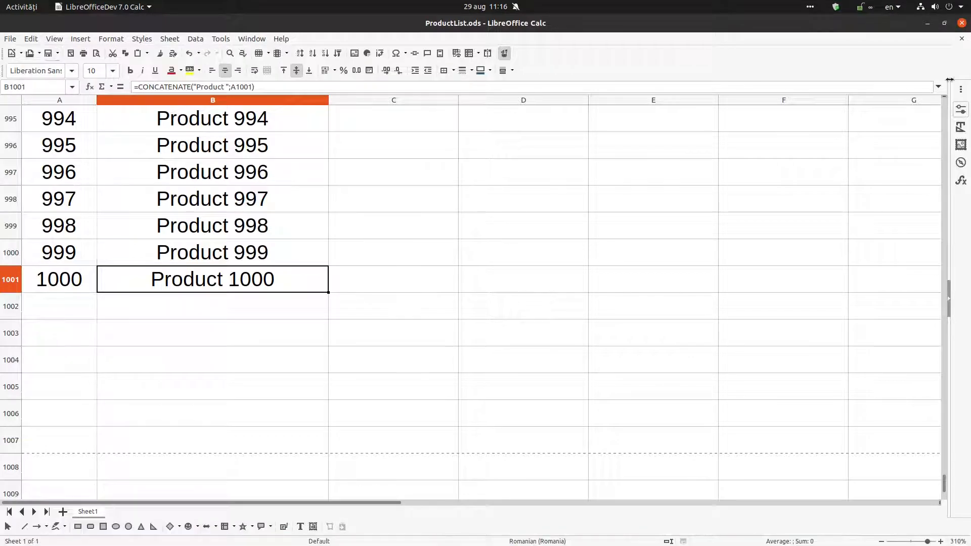
Close Calc, start a blank Writer document, and browse the View and File menus
click(962, 23)
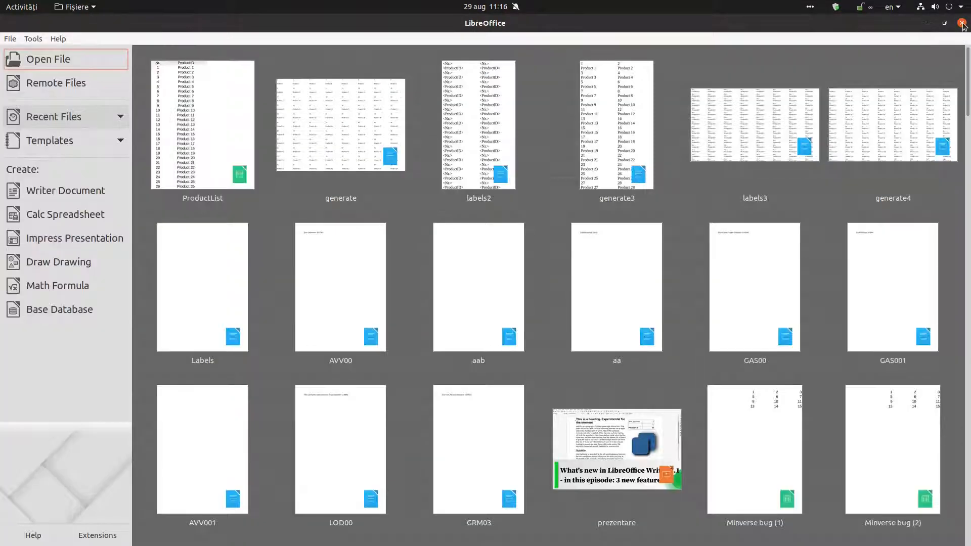
click(962, 23)
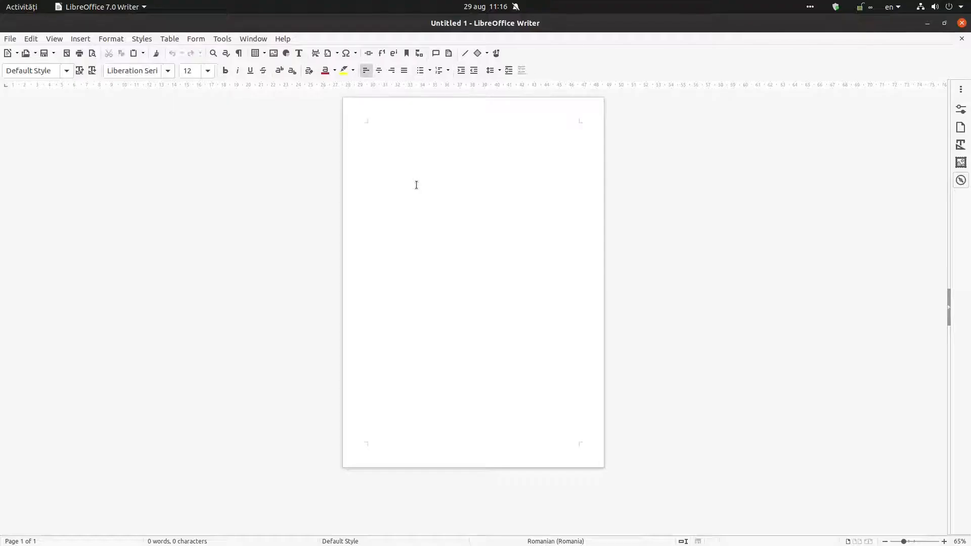
click(367, 125)
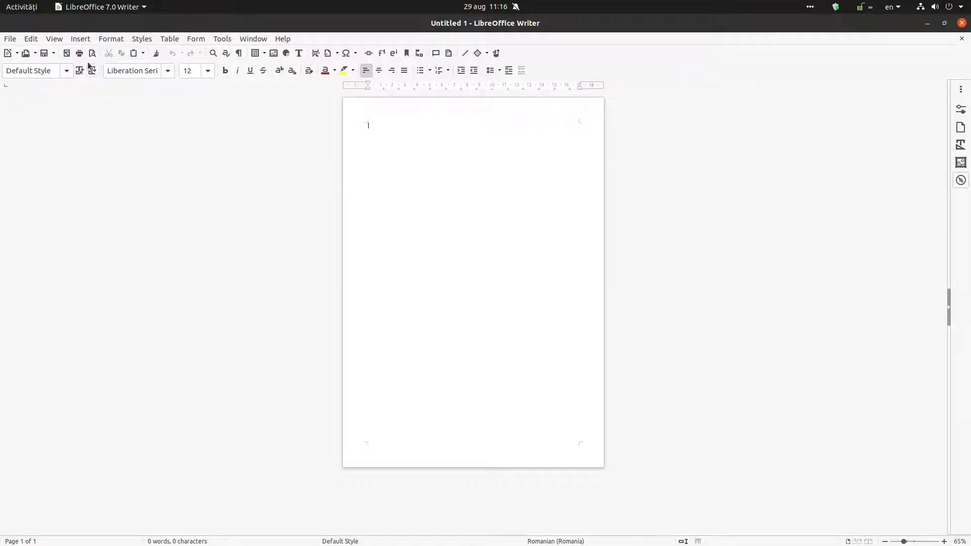
click(54, 38)
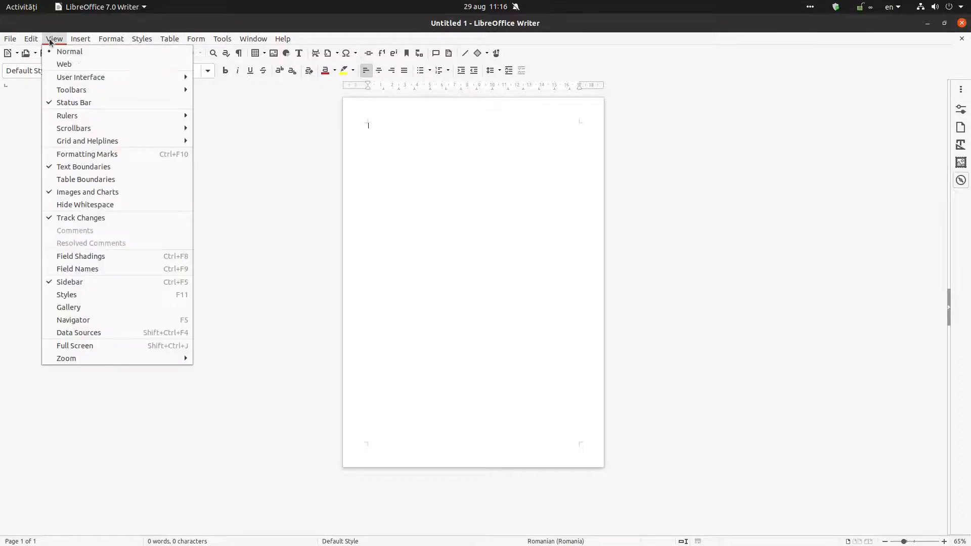
click(10, 38)
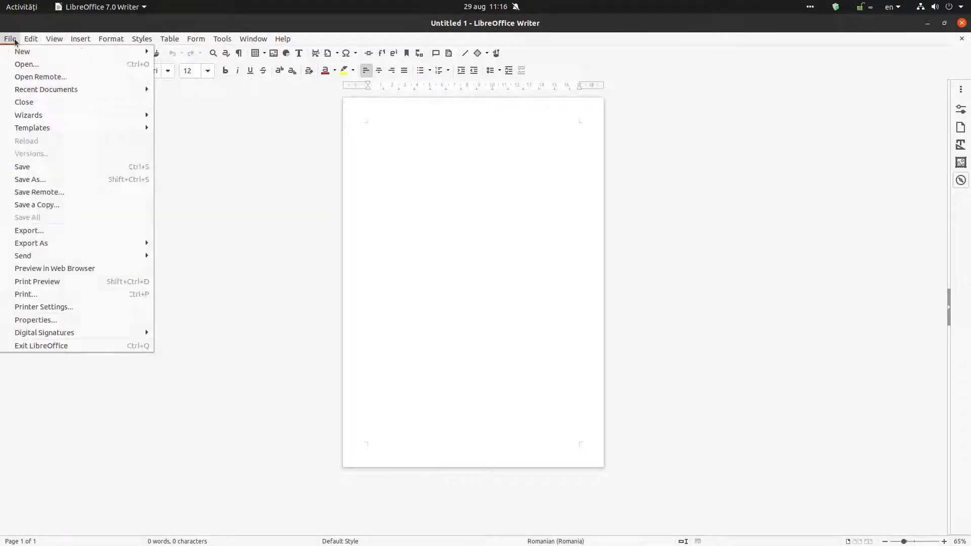
mouse_move(28, 115)
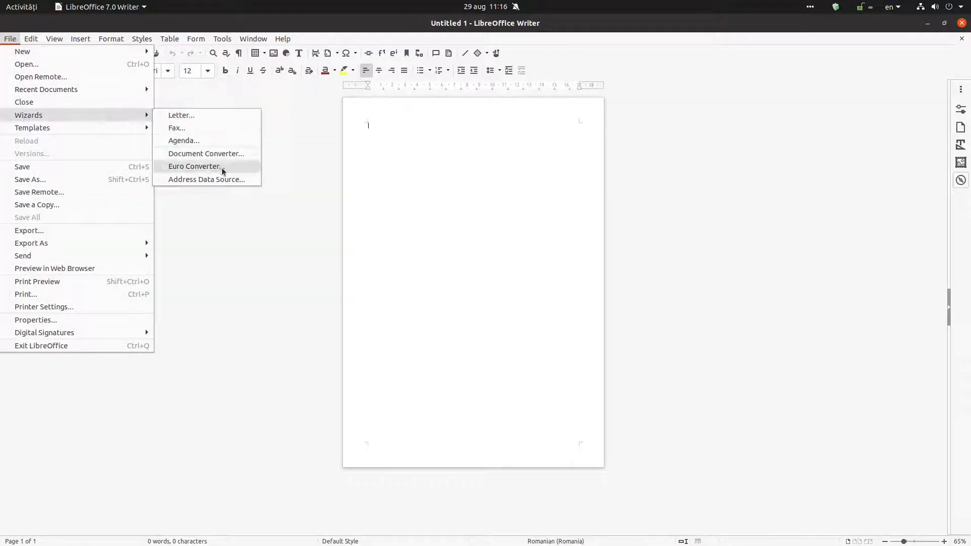
Choose an external spreadsheet data source and select ProductList.ods in the Address Data Source wizard
click(206, 179)
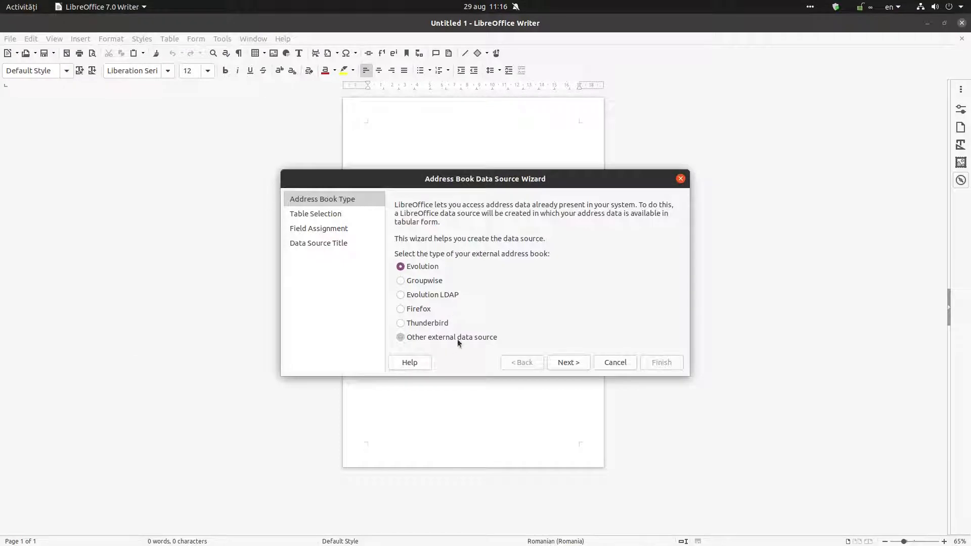
click(567, 363)
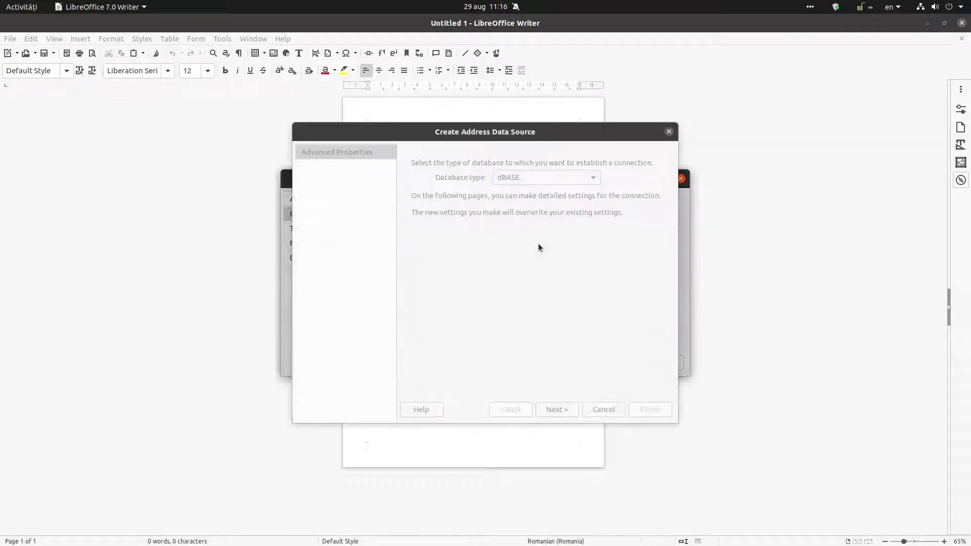
click(546, 177)
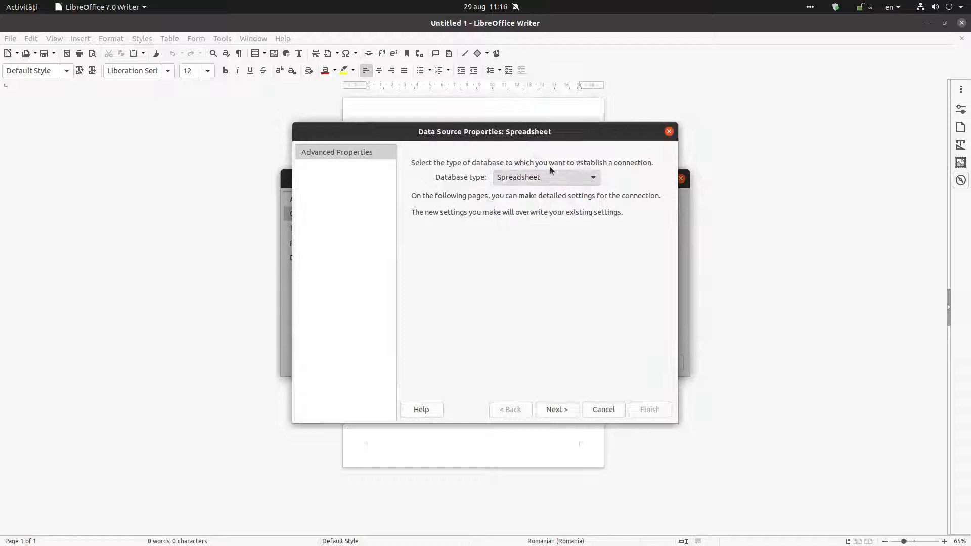
click(555, 410)
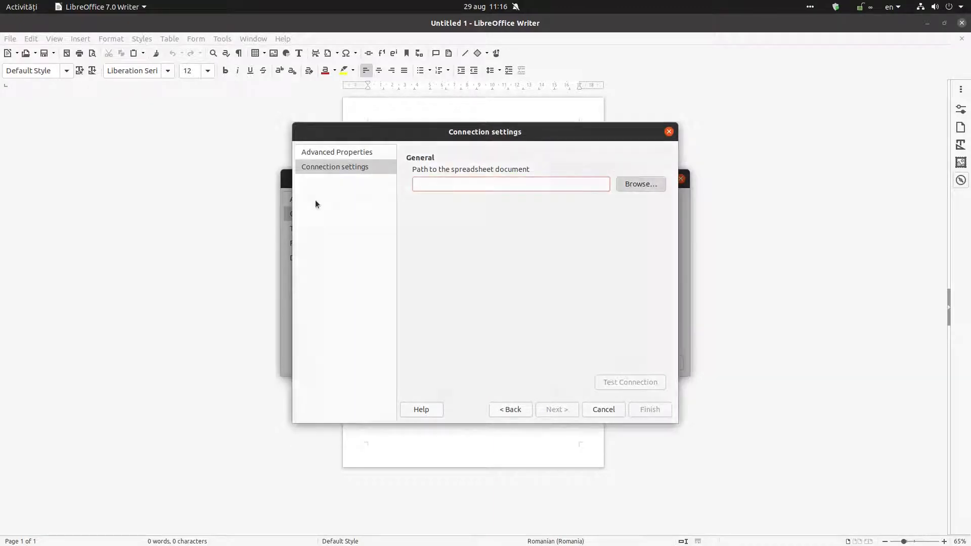
click(640, 184)
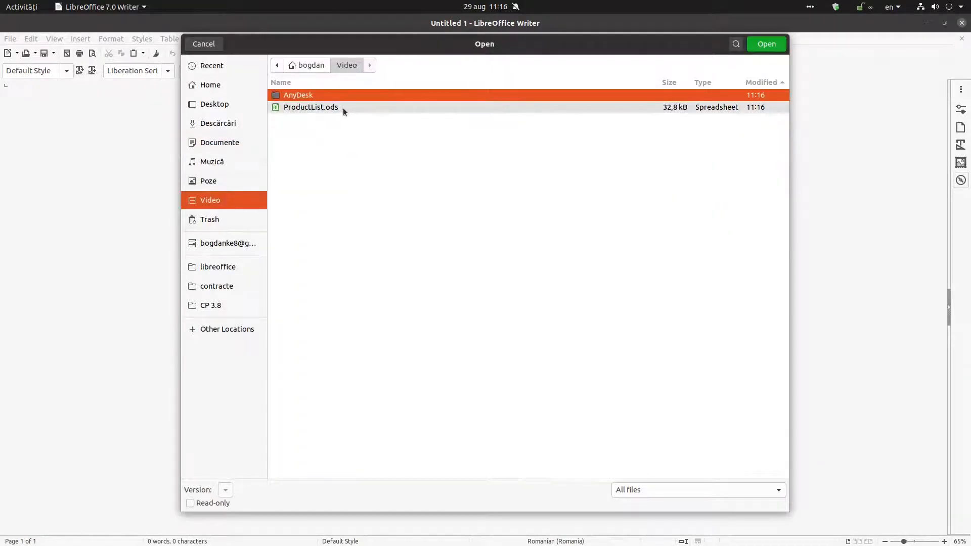
click(766, 44)
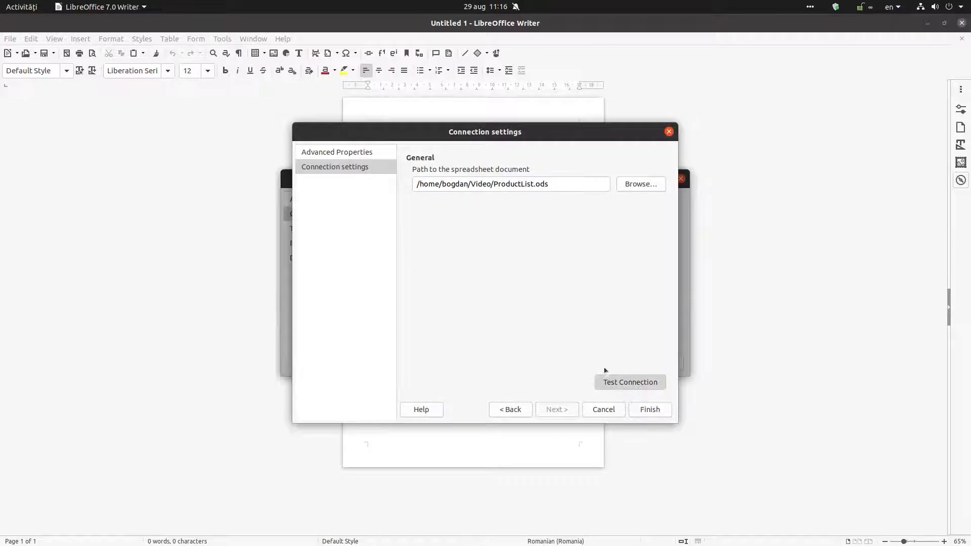
mouse_move(560, 368)
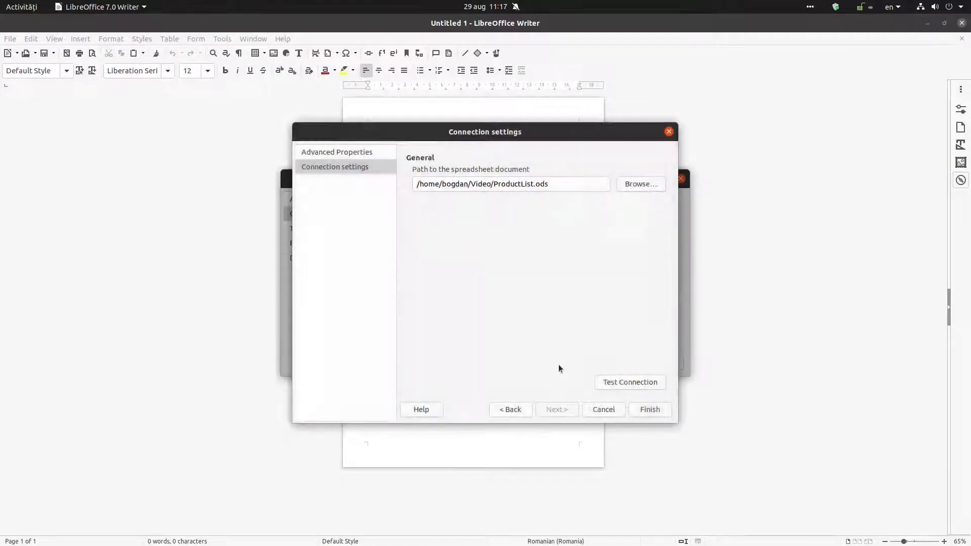
Skip field assignment, name the data source 'Lebels', finish, and confirm overwriting
click(557, 410)
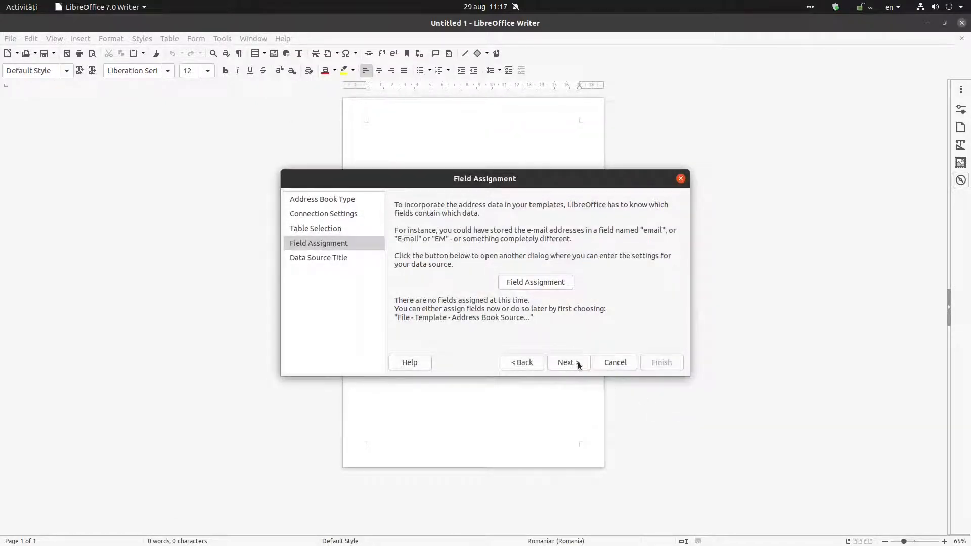
click(565, 362)
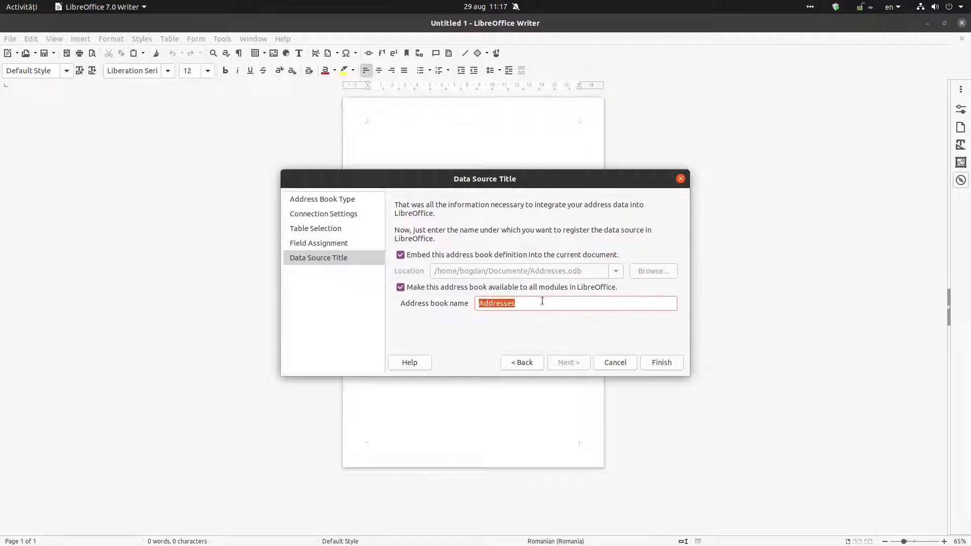
text(Lebels)
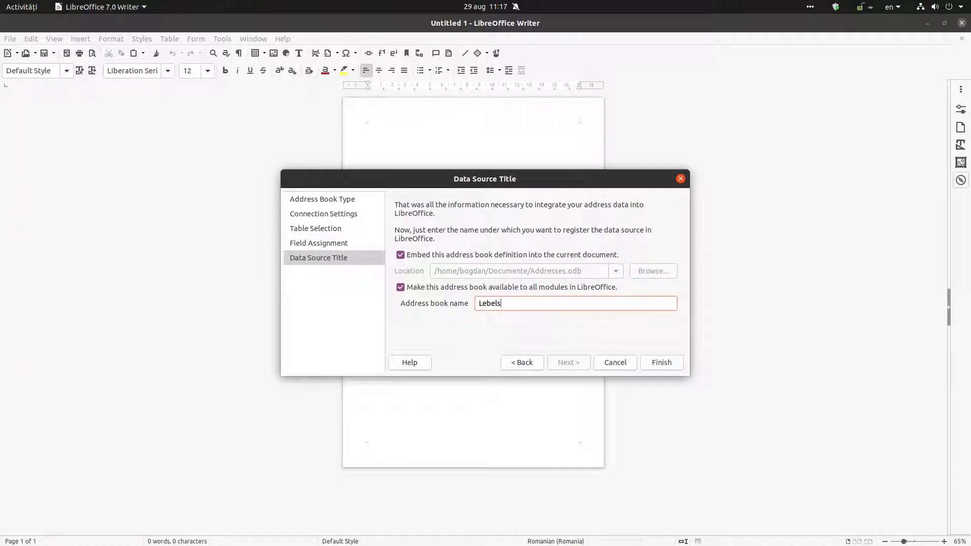
click(662, 362)
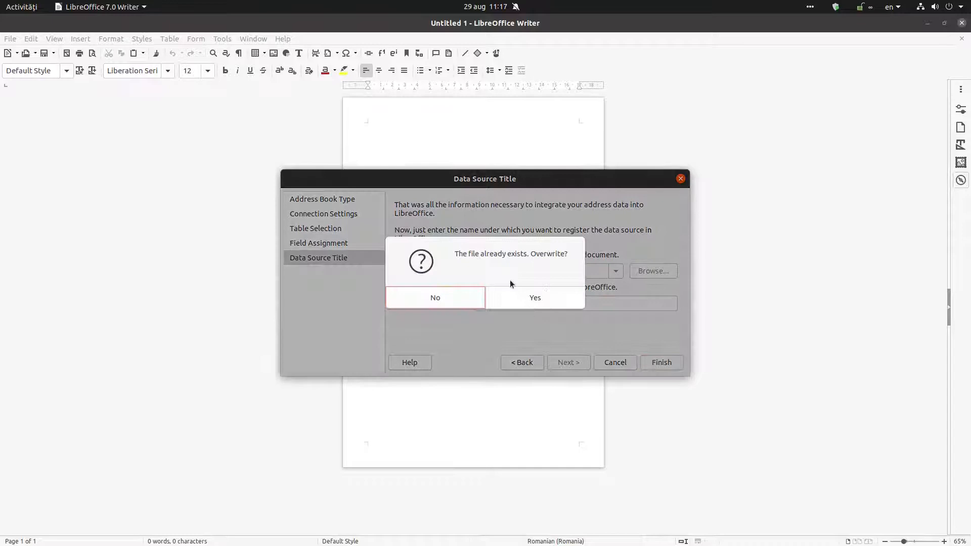
click(534, 298)
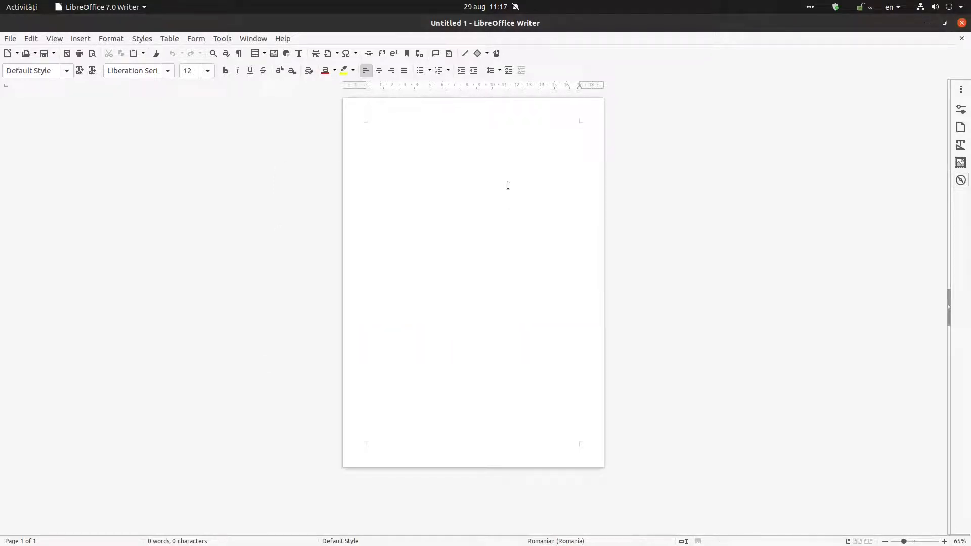
Launch a new Labels document from the File > New menu
click(368, 125)
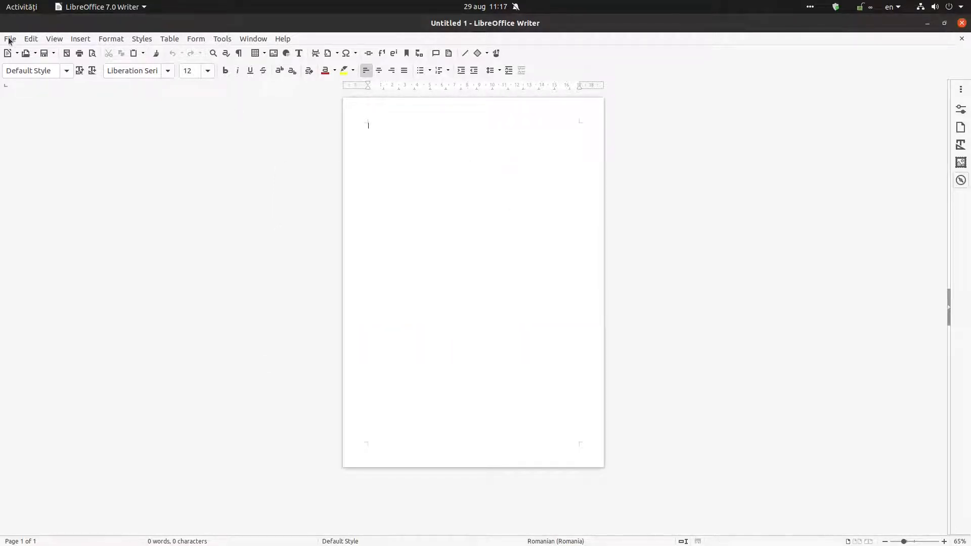
click(10, 38)
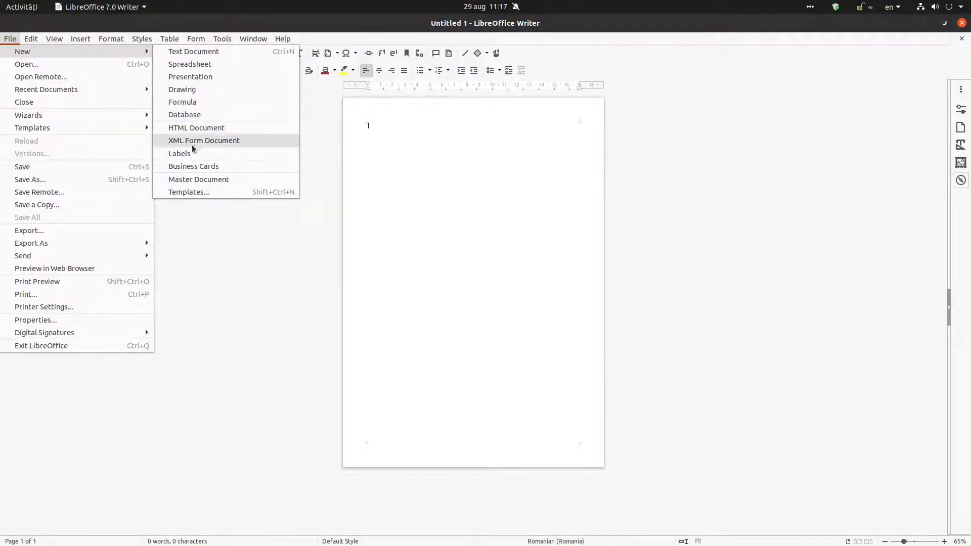
click(179, 153)
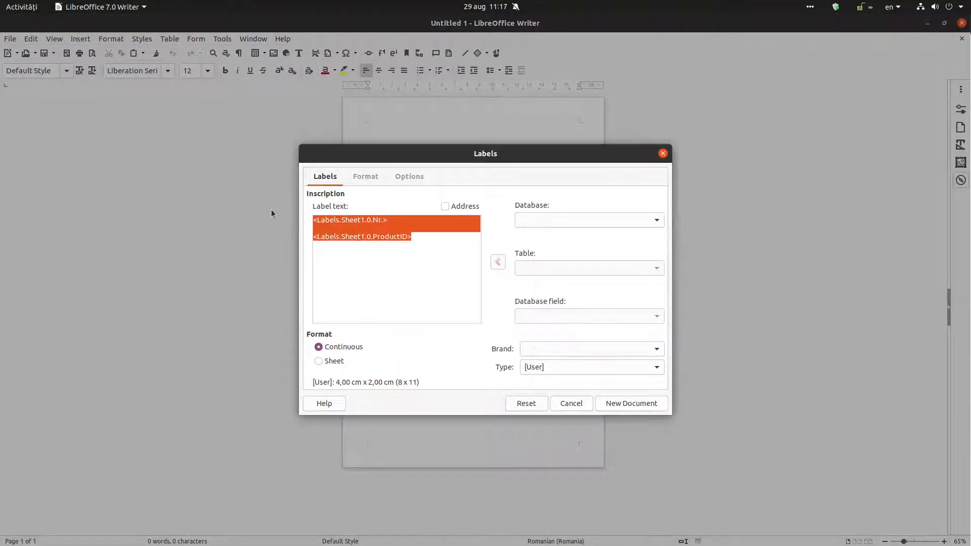
Insert the Lebels Sheet1 Nr. and ProductID fields on separate label lines
click(656, 221)
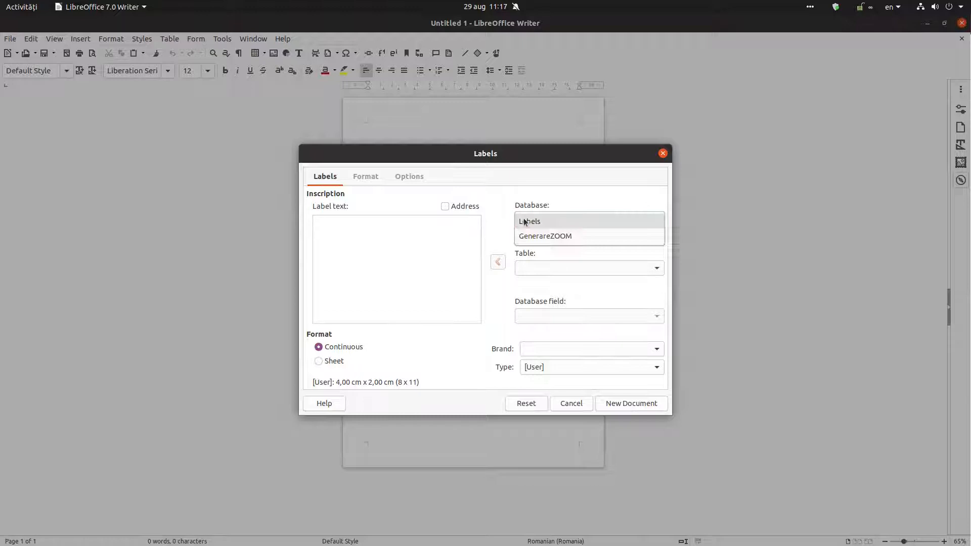
click(530, 221)
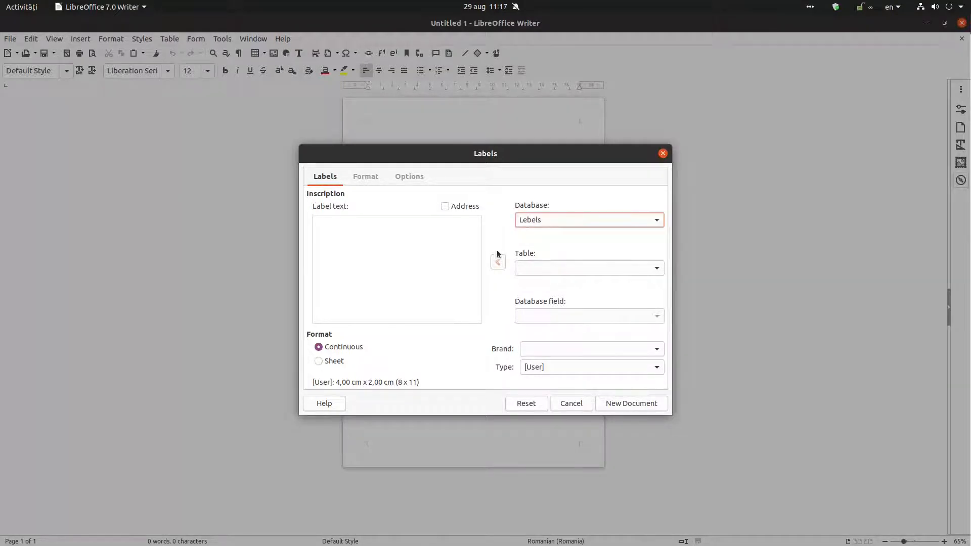
click(657, 315)
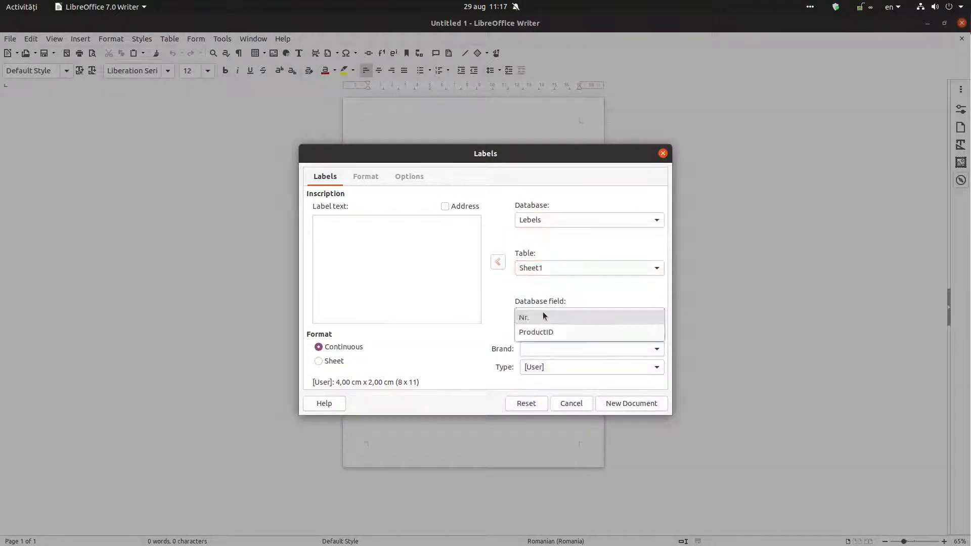
click(498, 261)
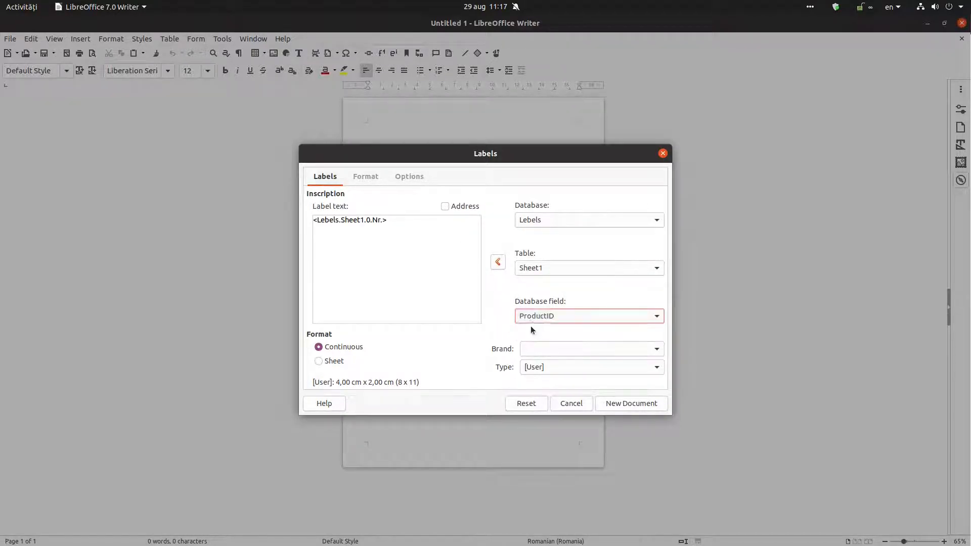
click(497, 261)
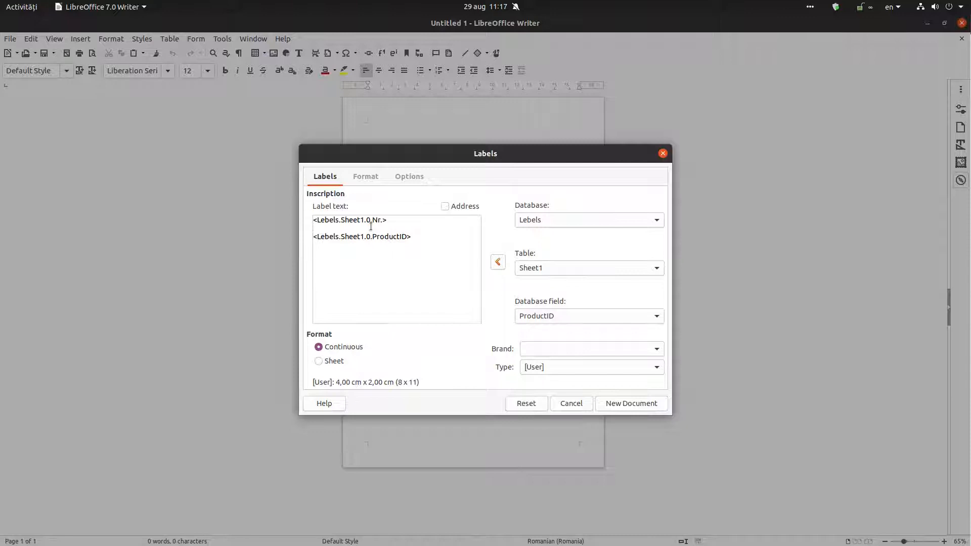
click(335, 228)
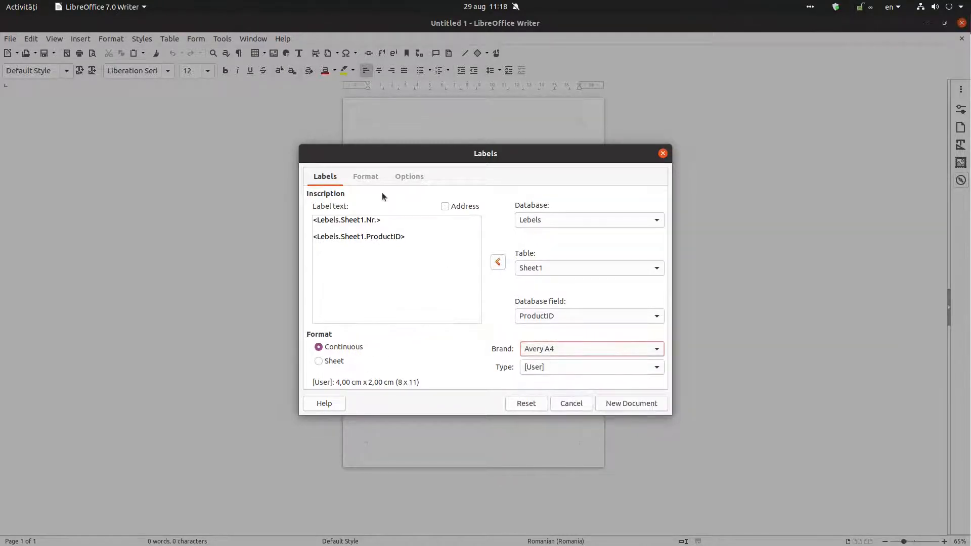
On the Format tab, adjust the horizontal pitch and return it to 4.20 cm
click(365, 177)
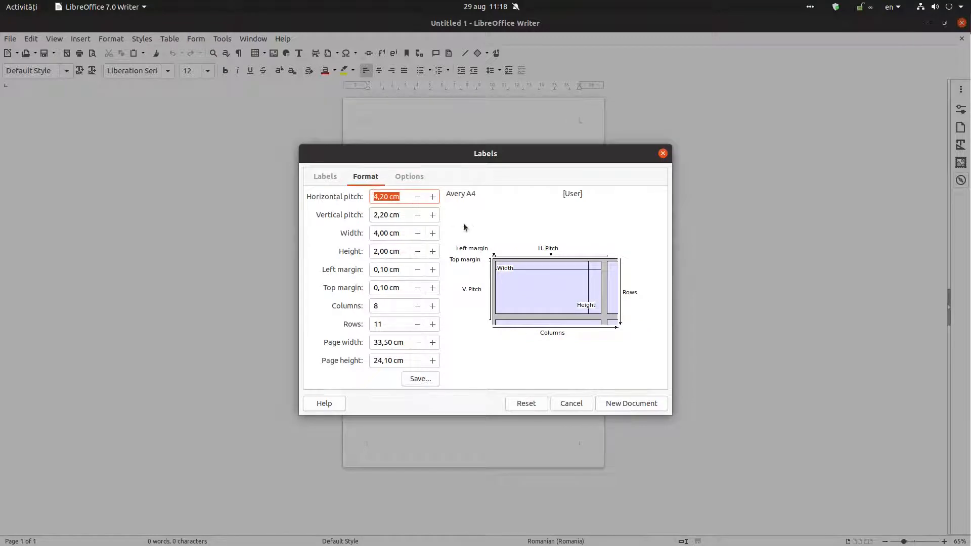
click(325, 177)
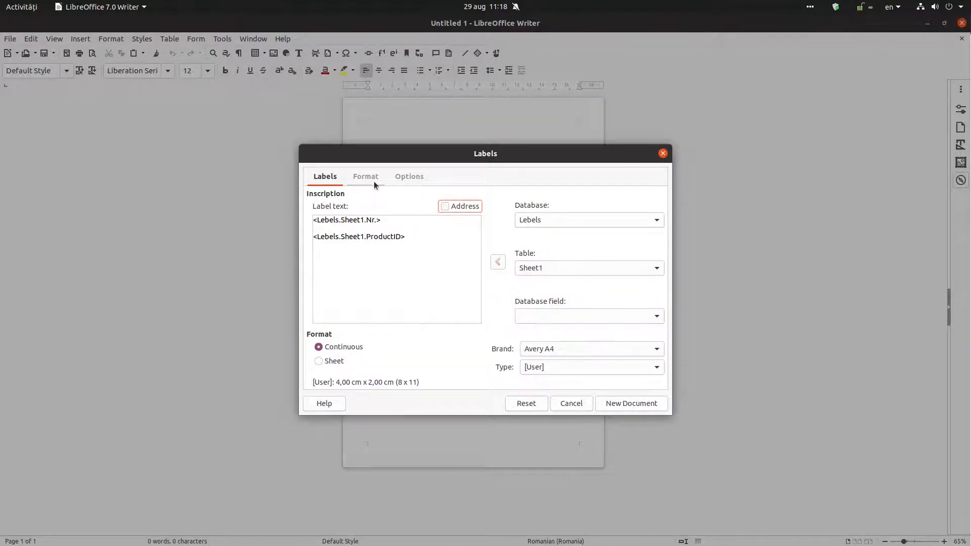
click(365, 176)
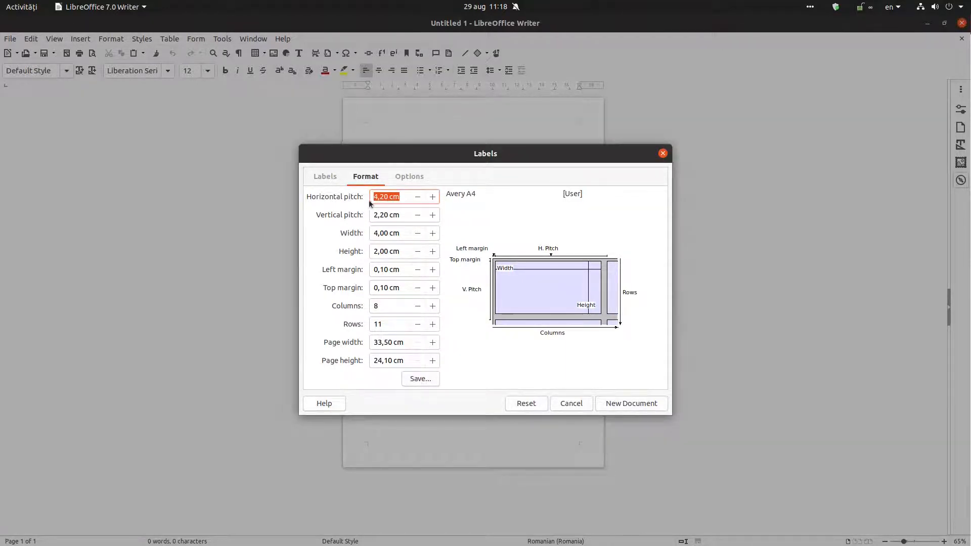
mouse_move(495, 264)
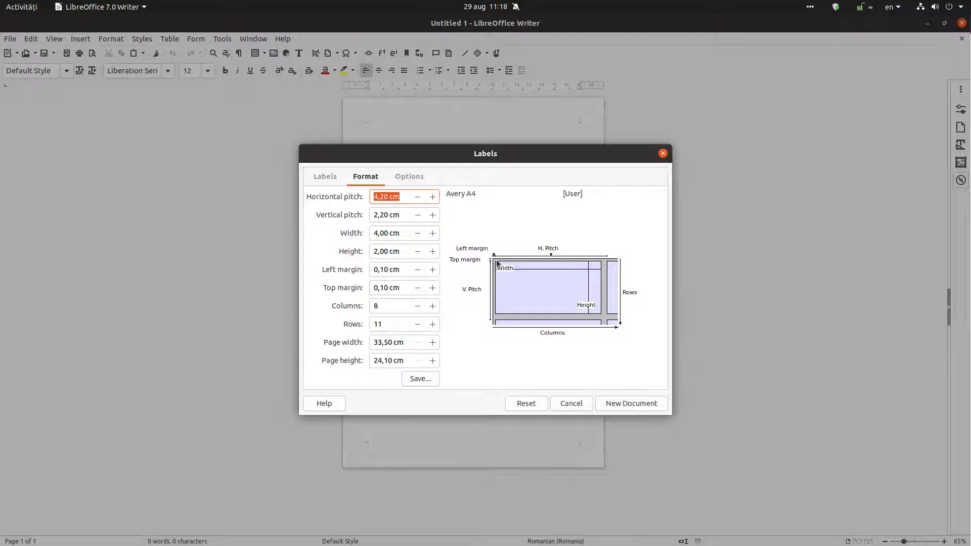
mouse_move(633, 277)
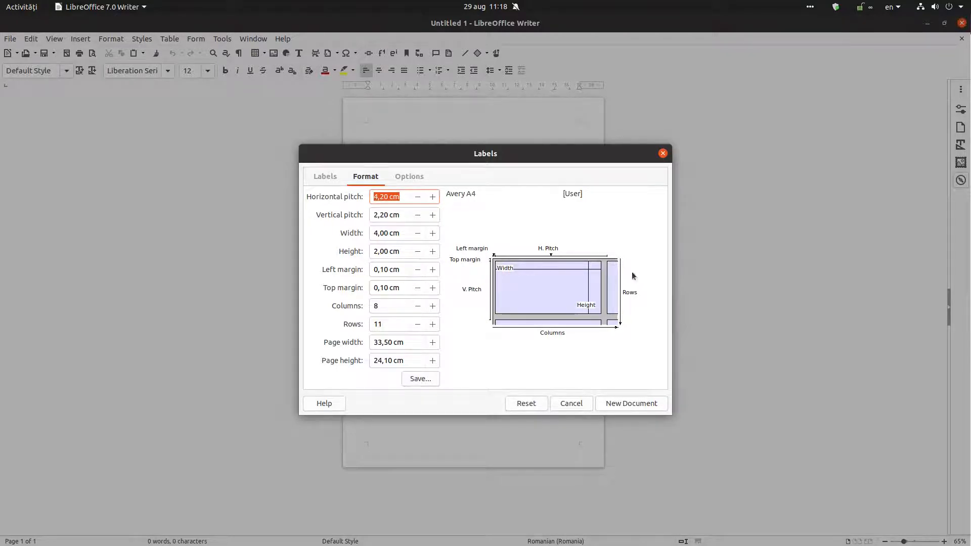
mouse_move(358, 241)
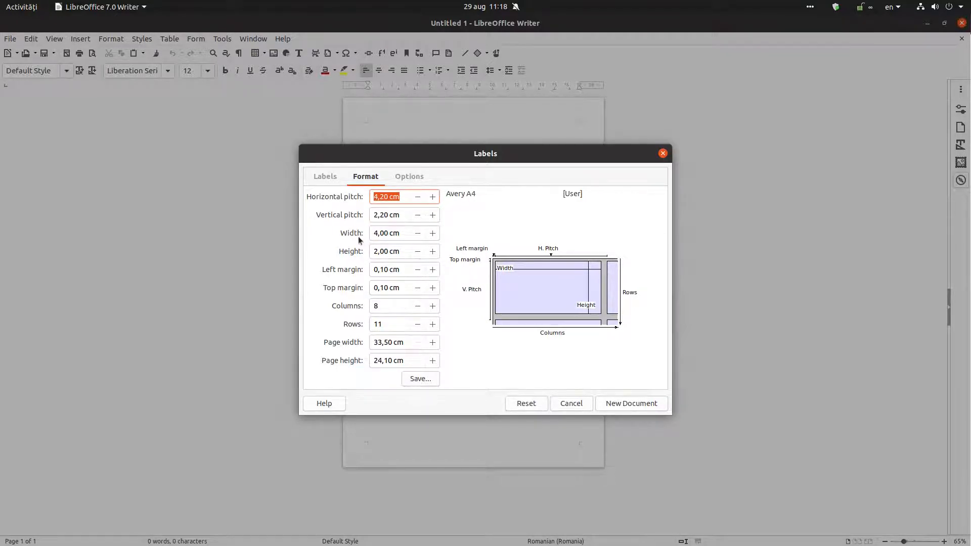
mouse_move(600, 276)
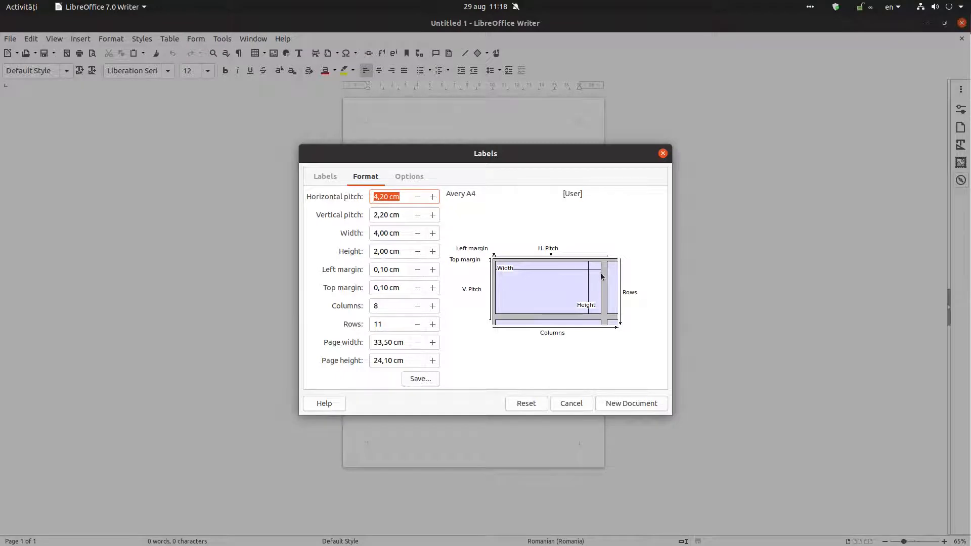
mouse_move(354, 190)
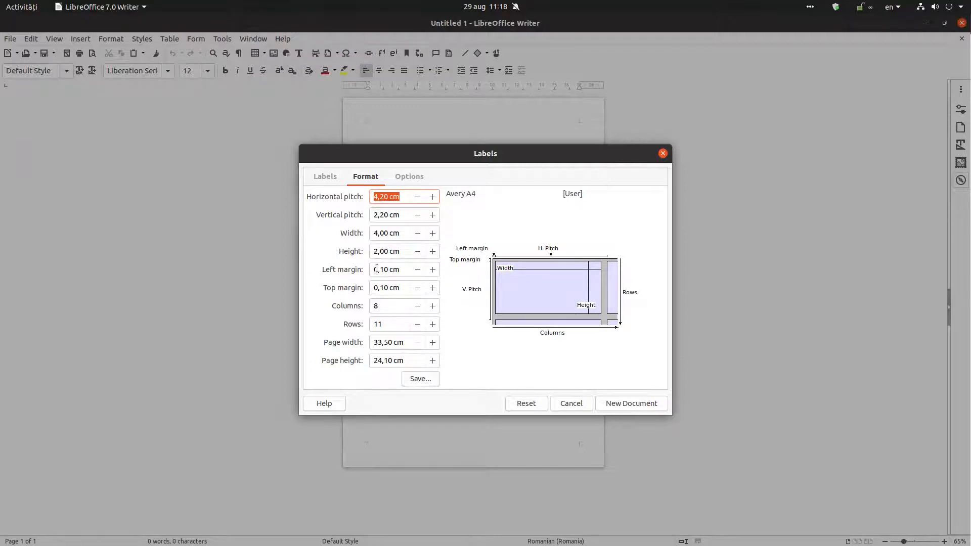
click(432, 197)
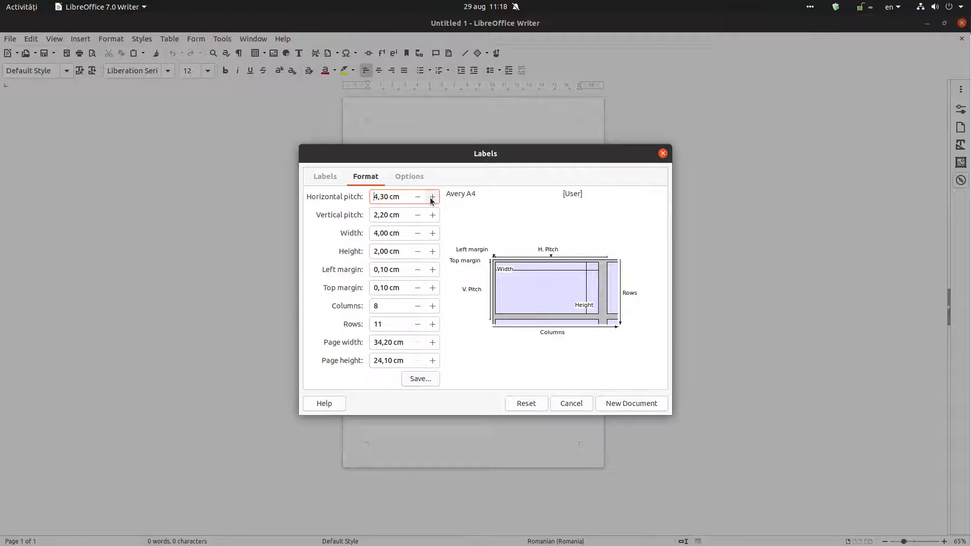
click(433, 197)
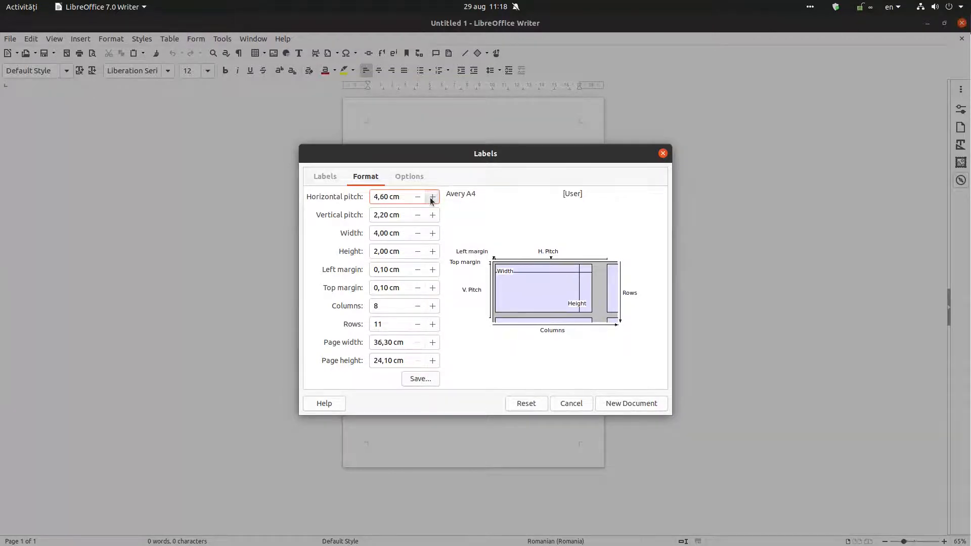
click(419, 196)
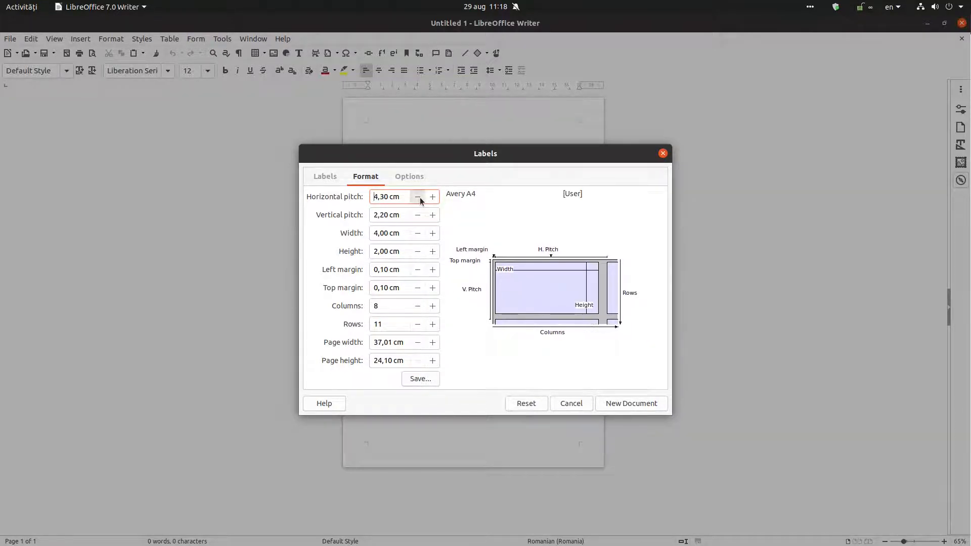
click(418, 196)
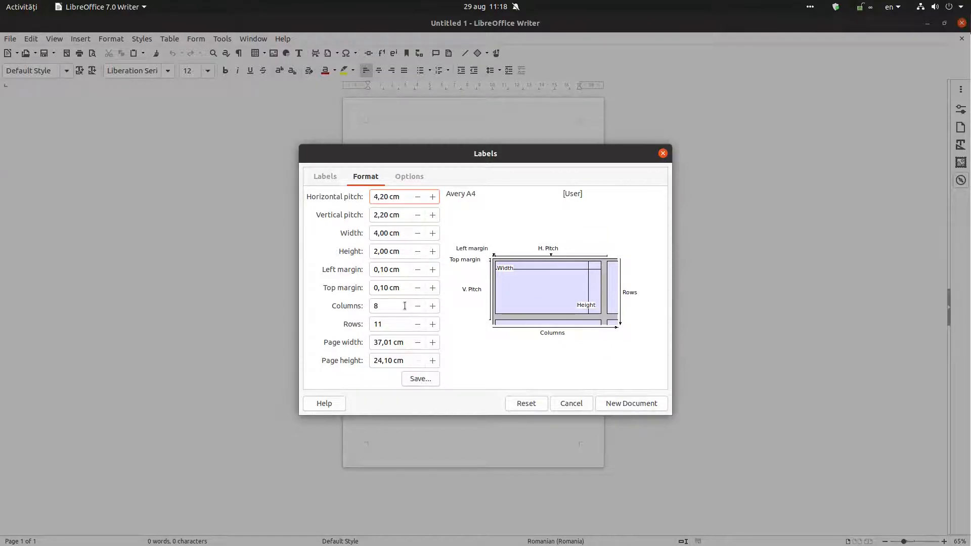
Restore the label grid to 8 columns and view the distribution options
click(417, 306)
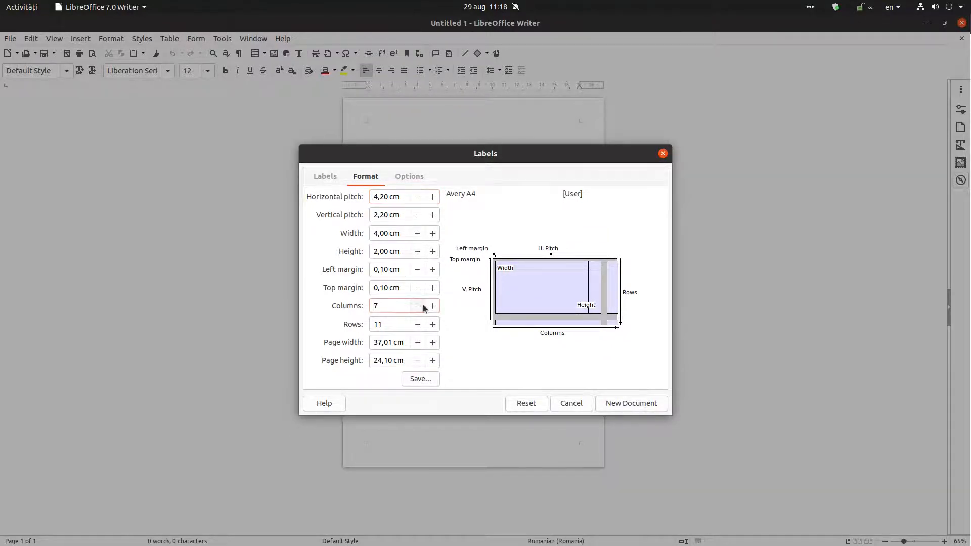
click(432, 305)
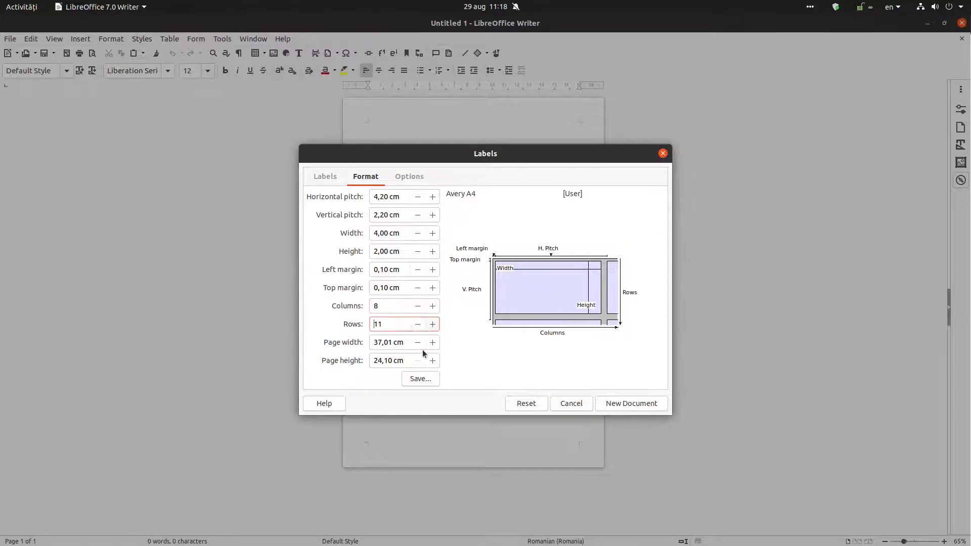
click(409, 177)
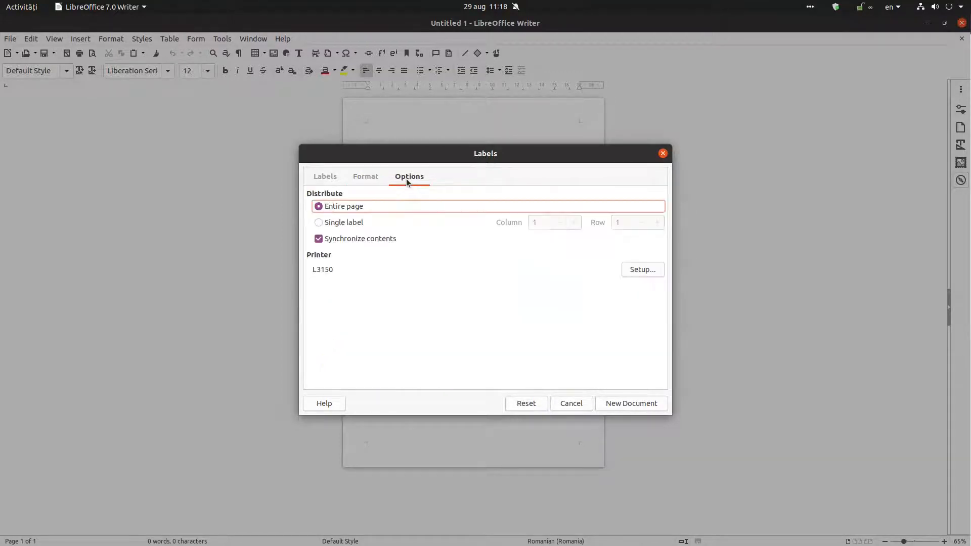
click(318, 238)
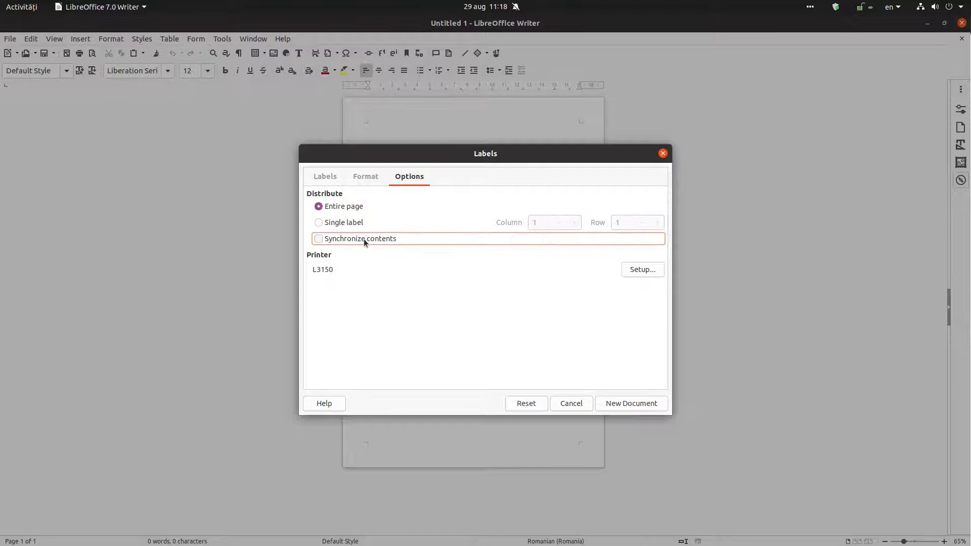
click(319, 238)
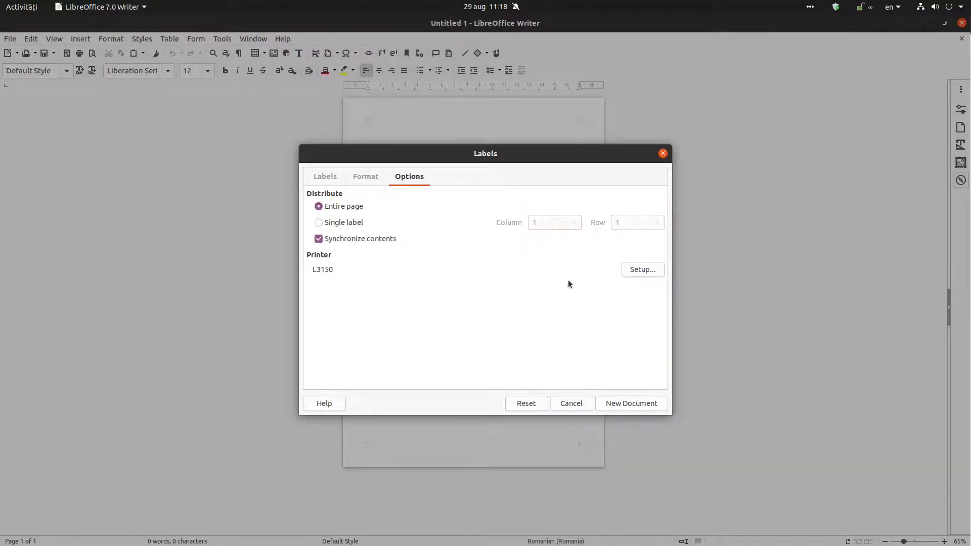
click(365, 177)
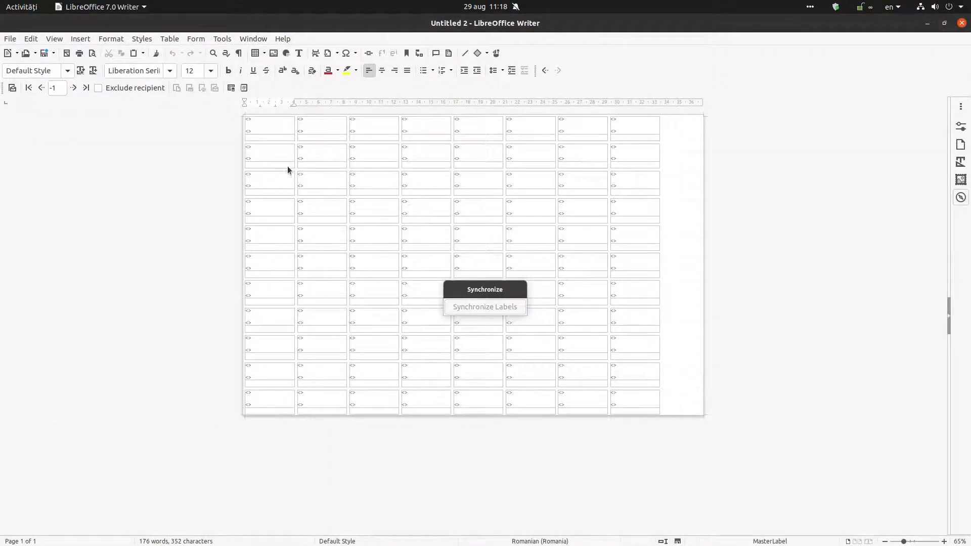
Click into the first label to start editing its fields
click(252, 121)
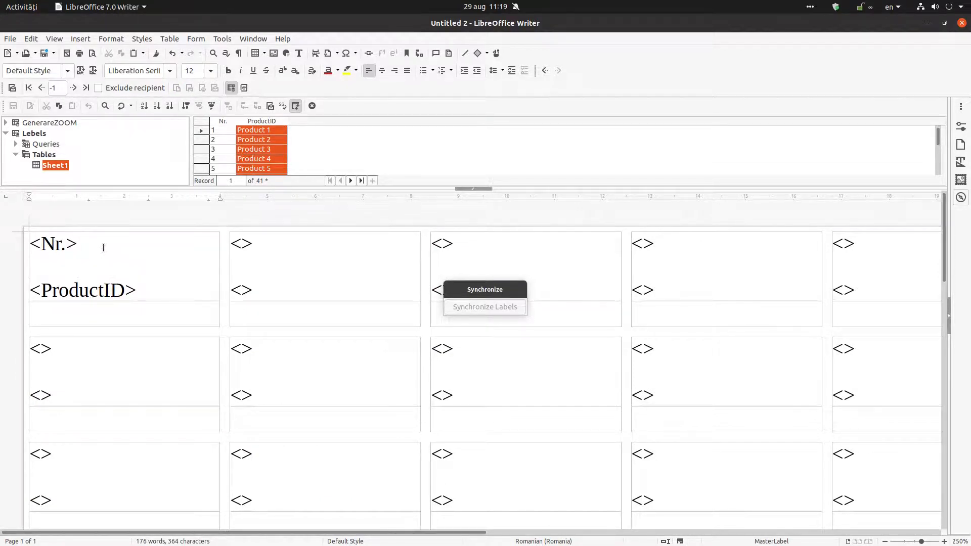
Add a '---' separator line, center the label text, and synchronize all labels
text(--)
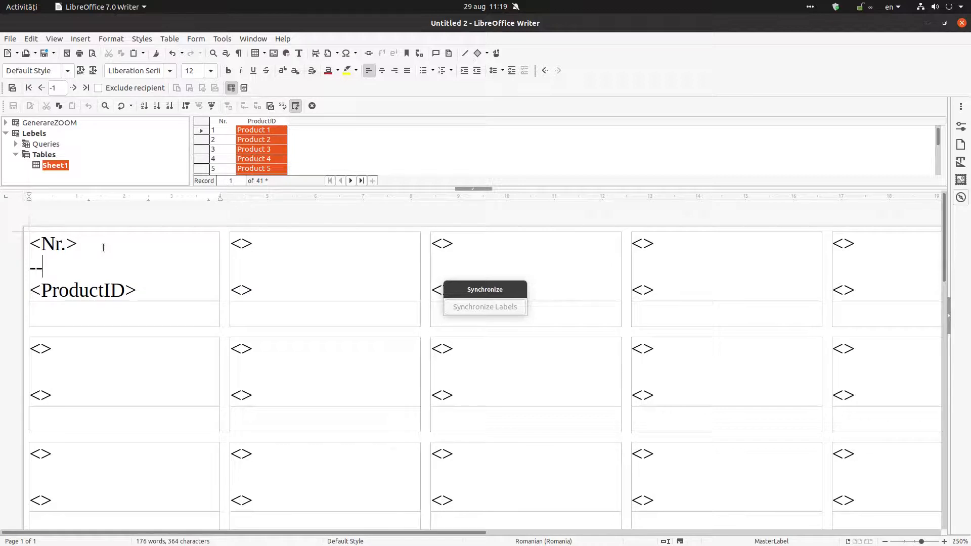
text(-)
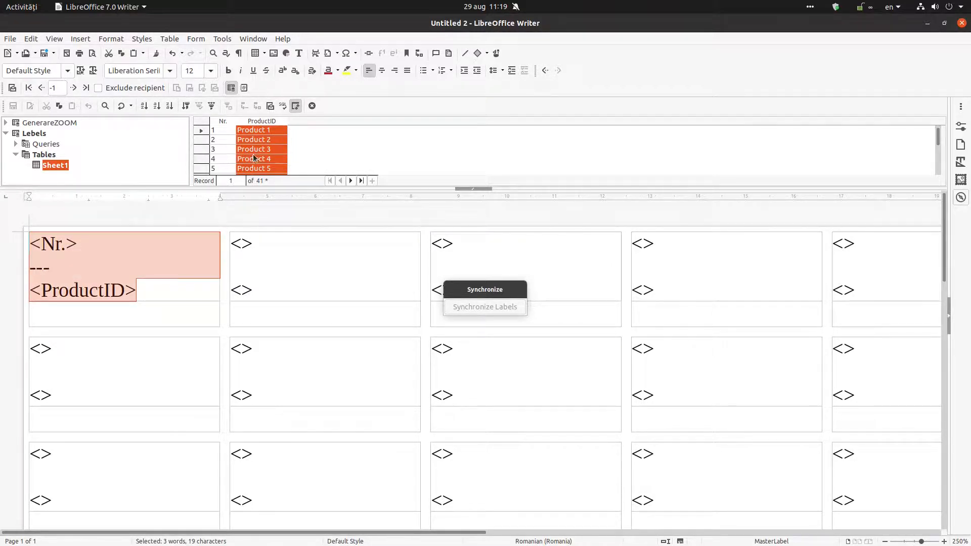
click(382, 69)
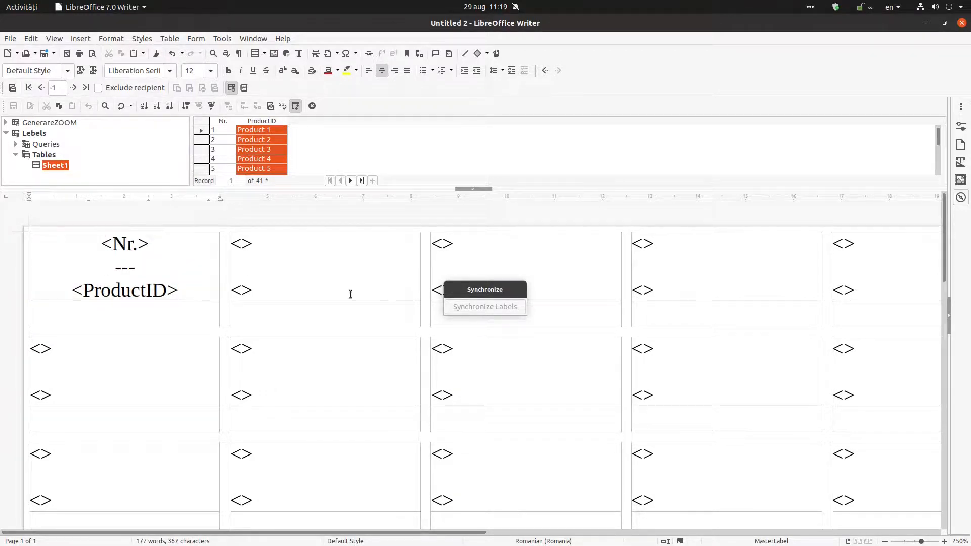
click(485, 306)
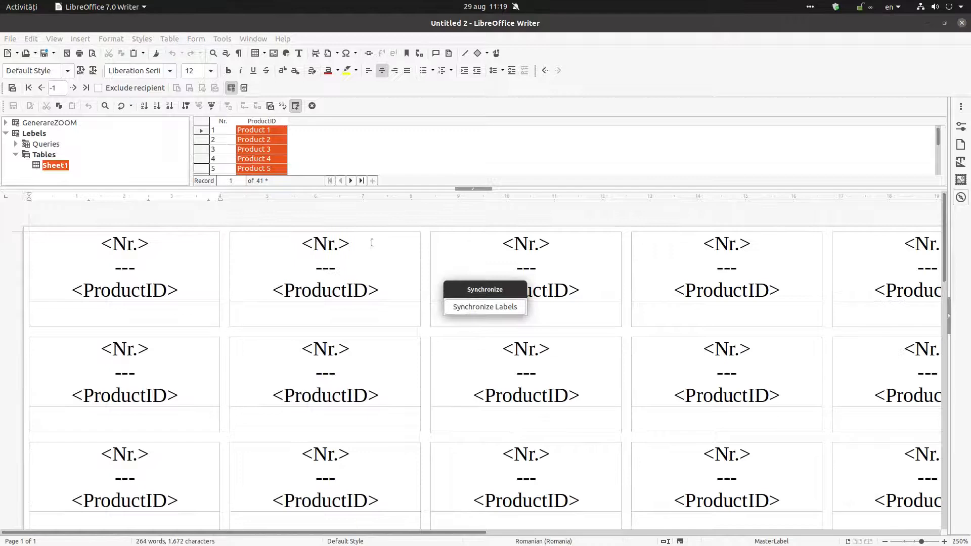
mouse_move(403, 266)
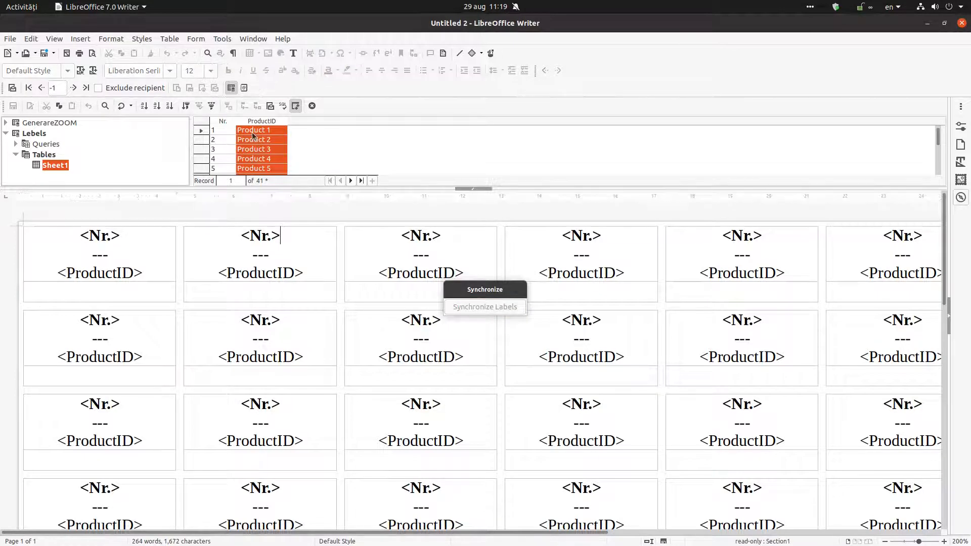
click(10, 38)
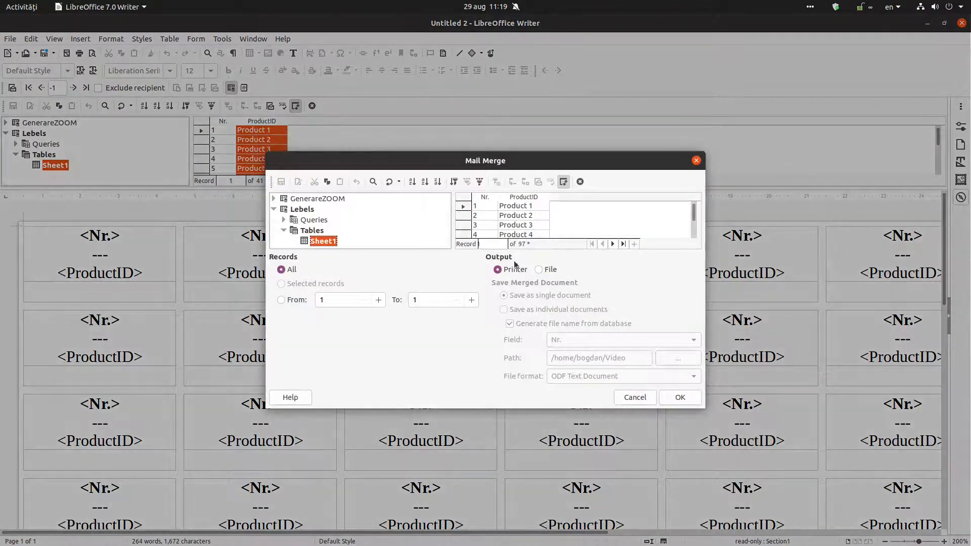
Set the mail merge output to File, saved as a single document, and confirm
click(538, 269)
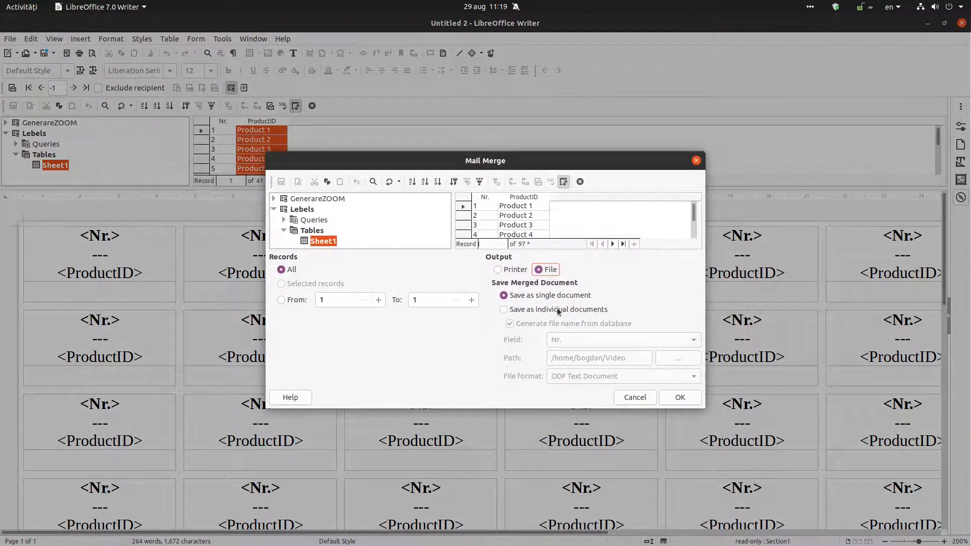
click(504, 295)
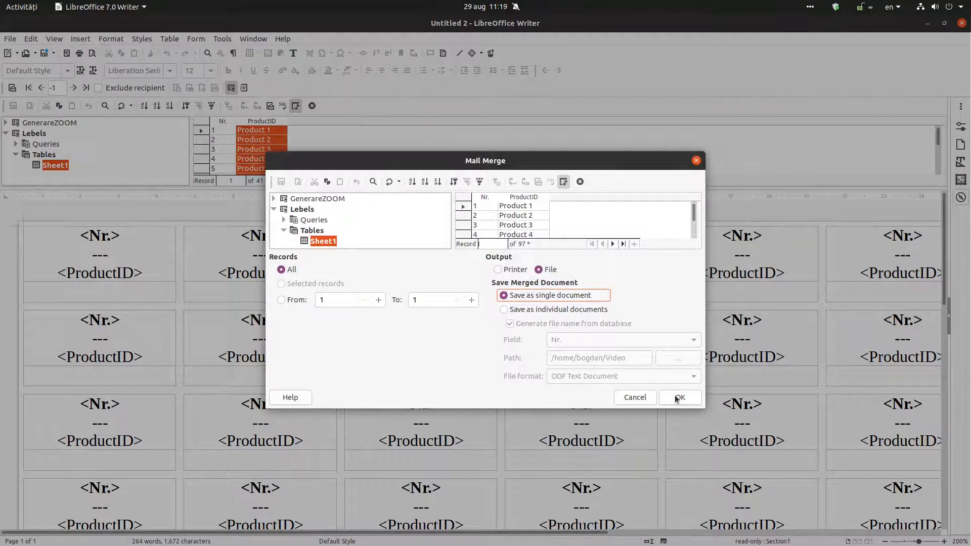
click(679, 397)
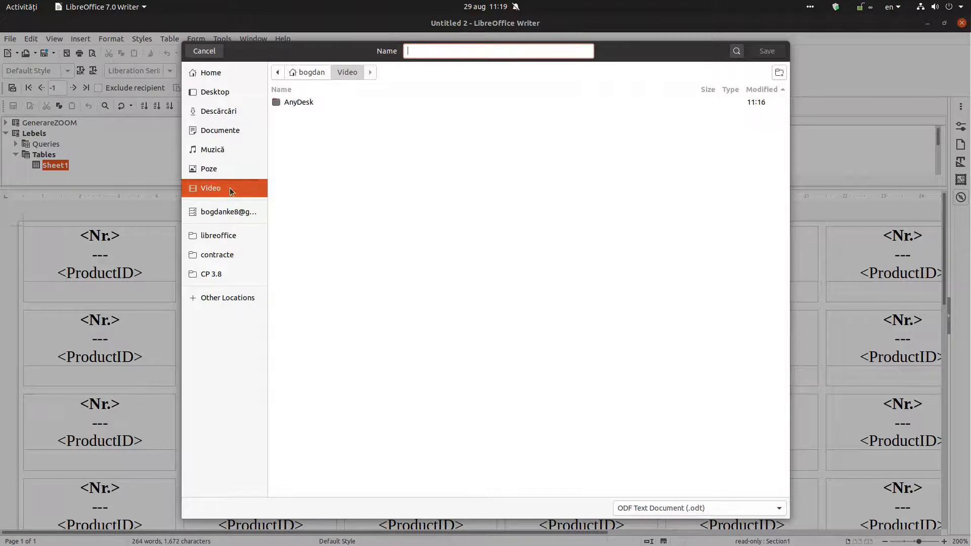
Save the merged output as 'generated_labels' and open generated_labels.odt
text(ge)
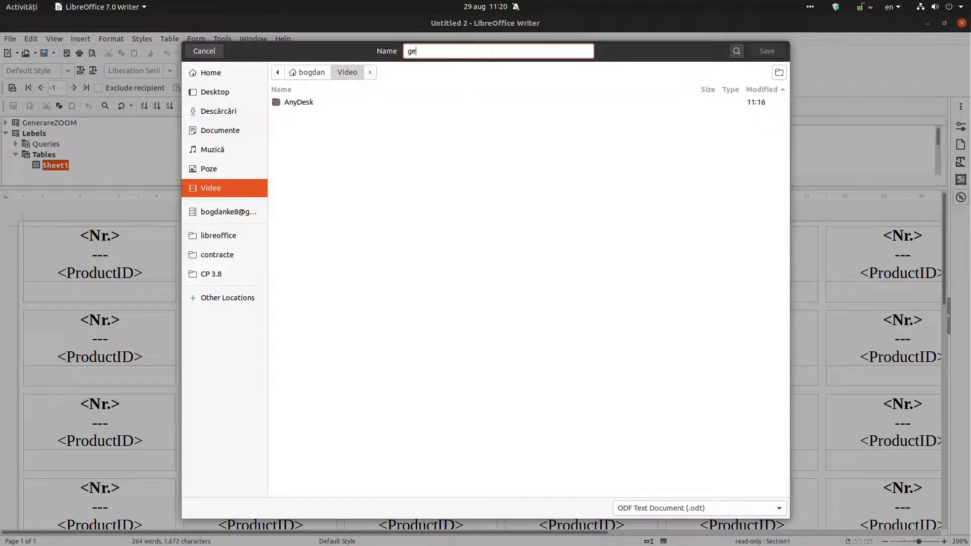
text(nera)
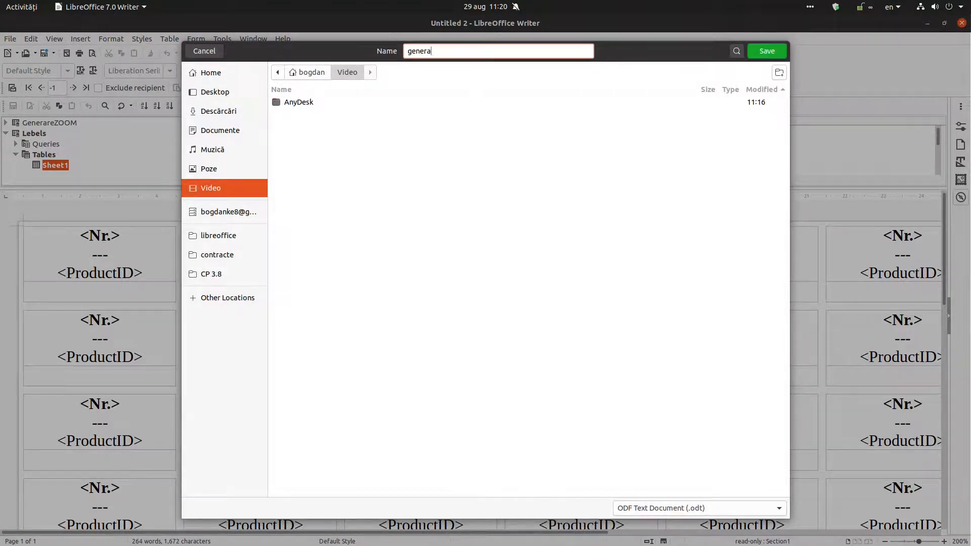
text(ted)
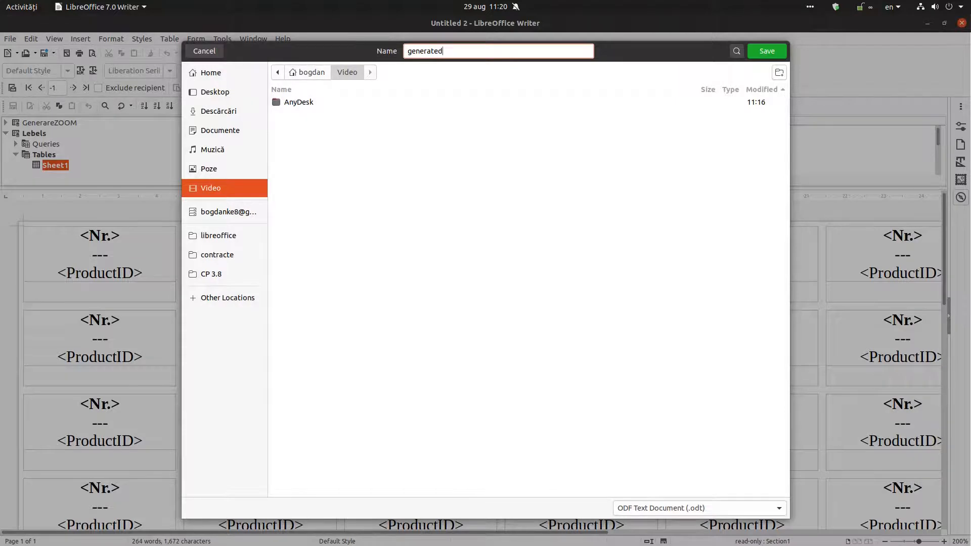
text(_labels)
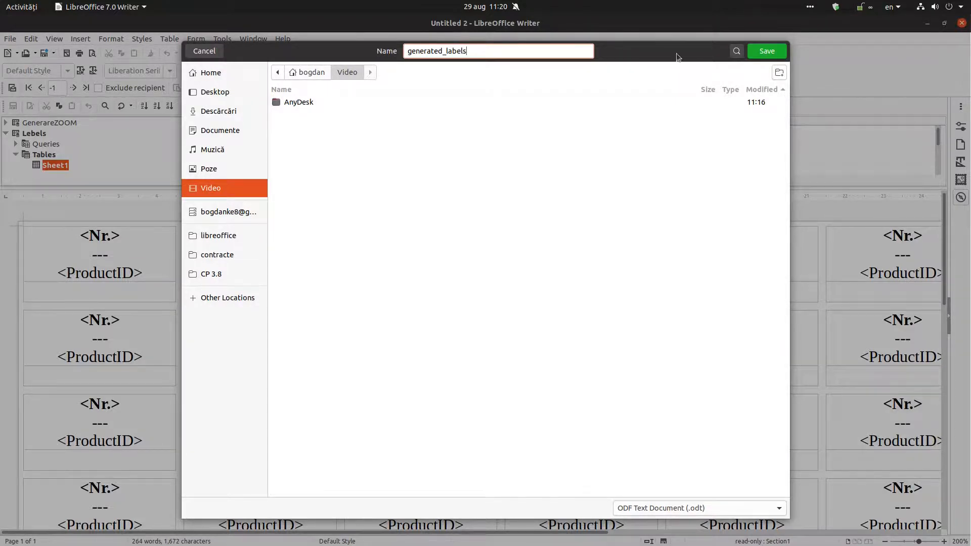
click(767, 50)
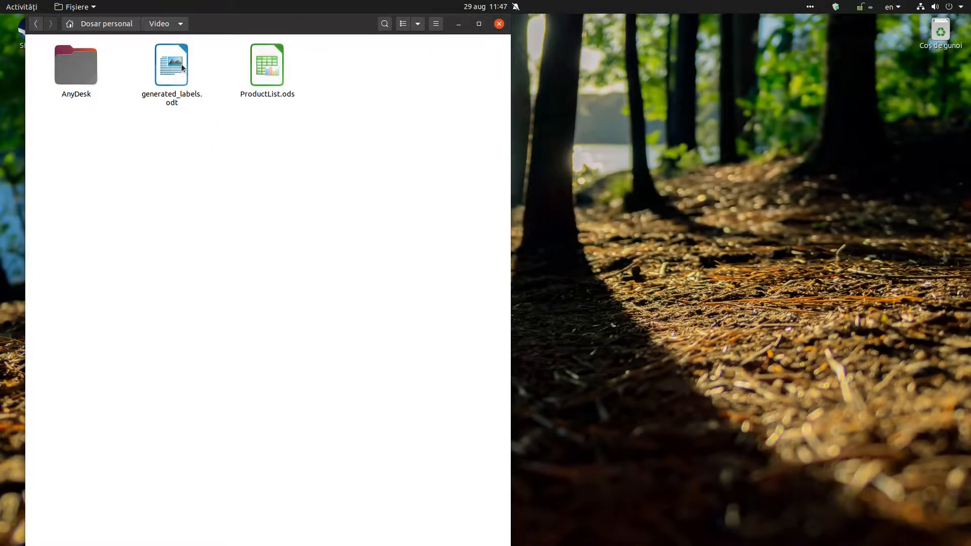
double_click(172, 65)
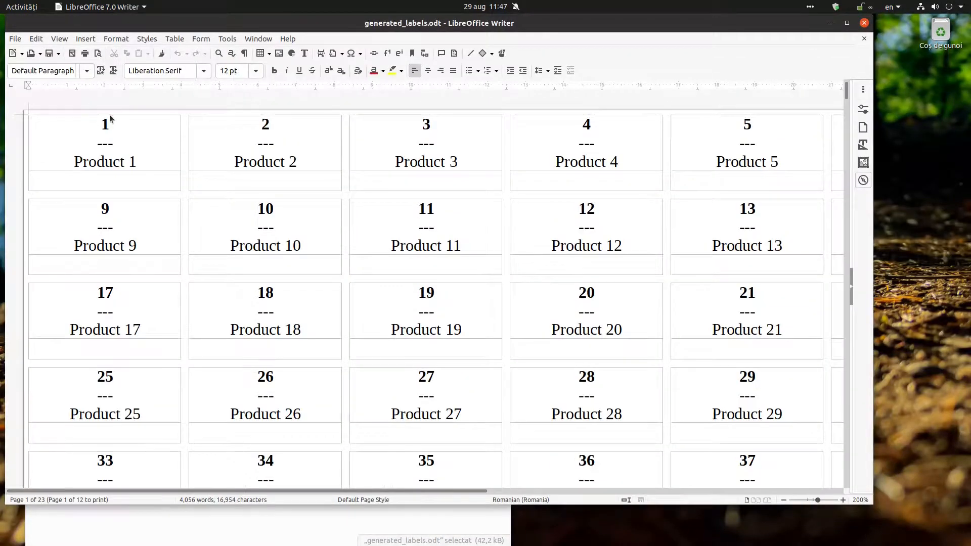
Maximize the generated_labels.odt window and scroll down to the last label, Product 1000
scroll(down, 3)
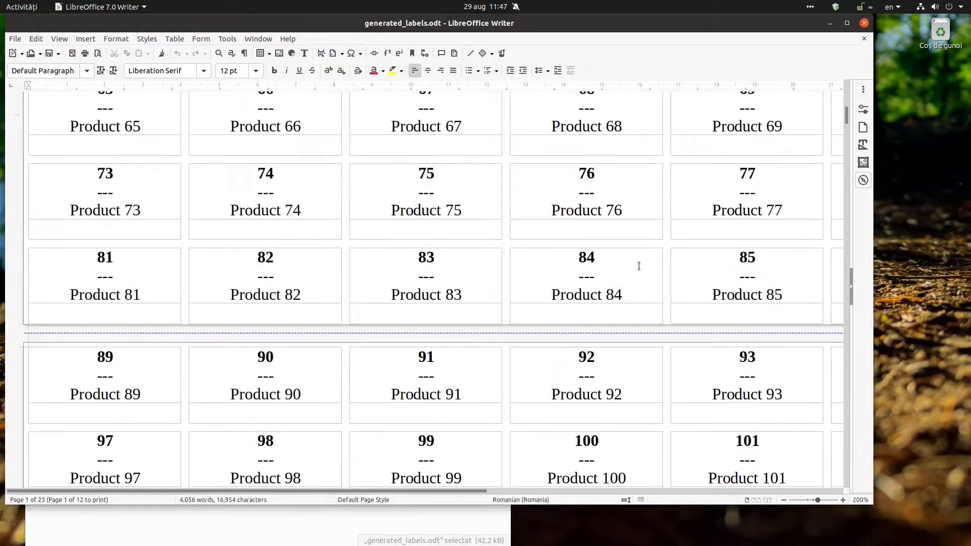
scroll(down, 3)
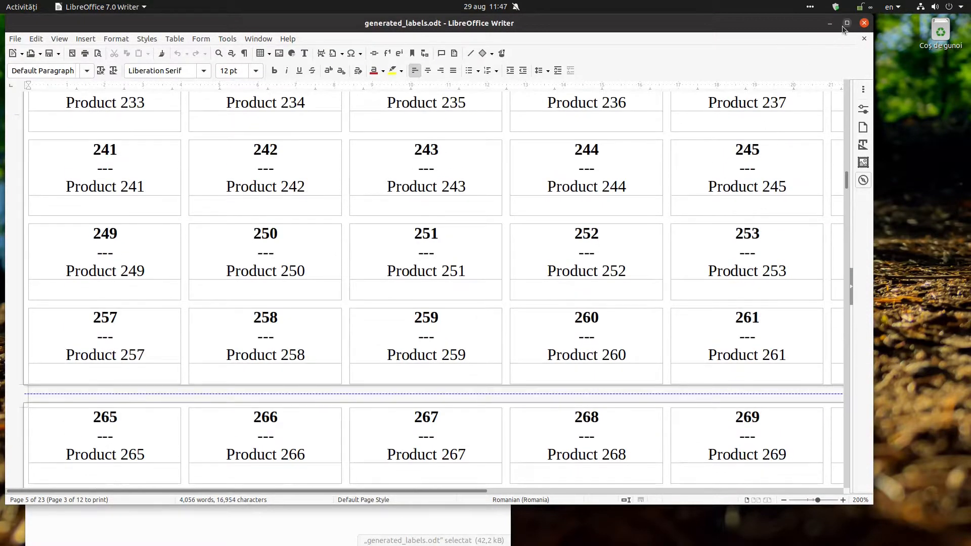
click(847, 22)
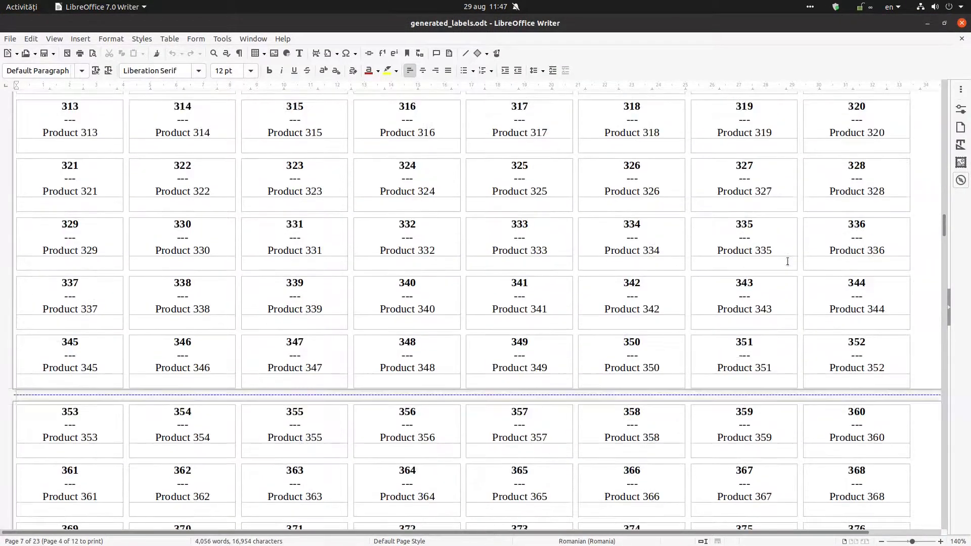
scroll(down, 3)
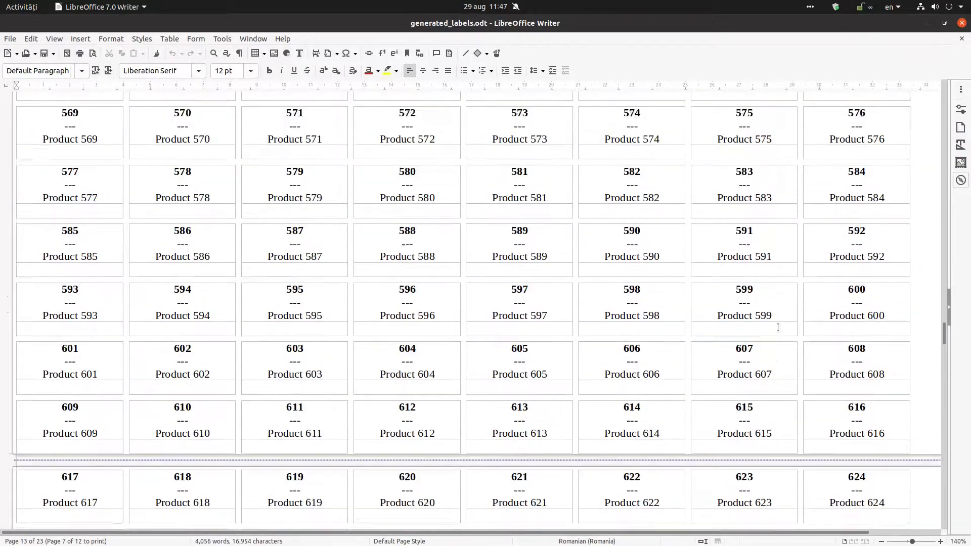
scroll(down, 3)
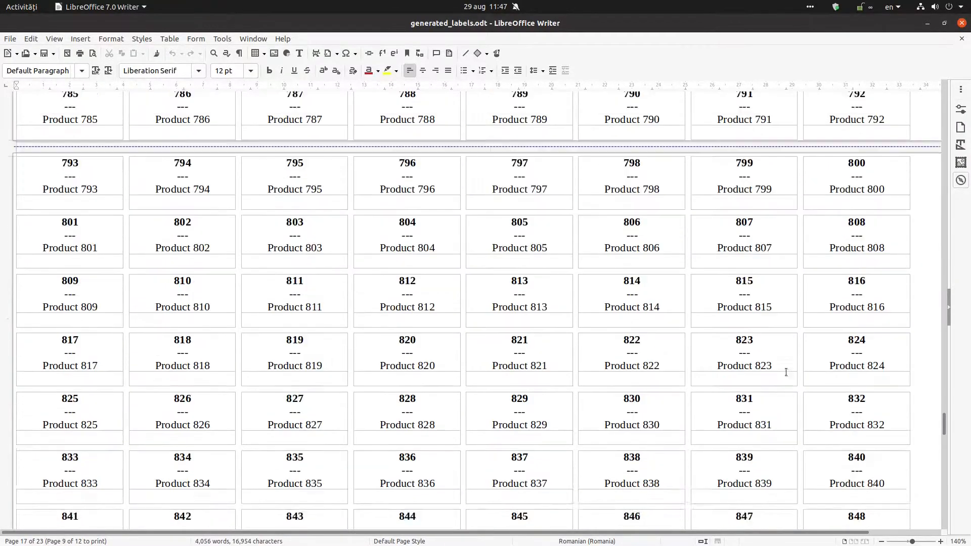
scroll(down, 3)
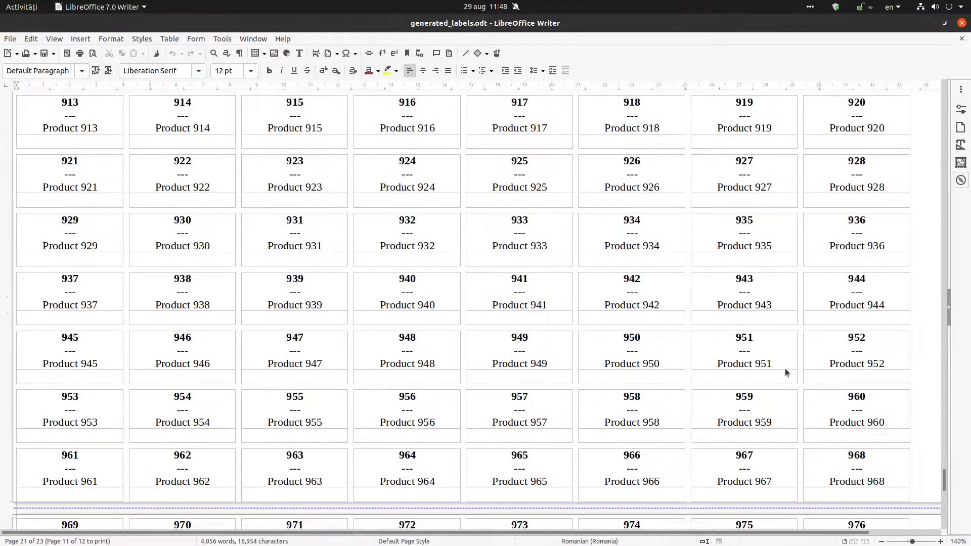
scroll(down, 3)
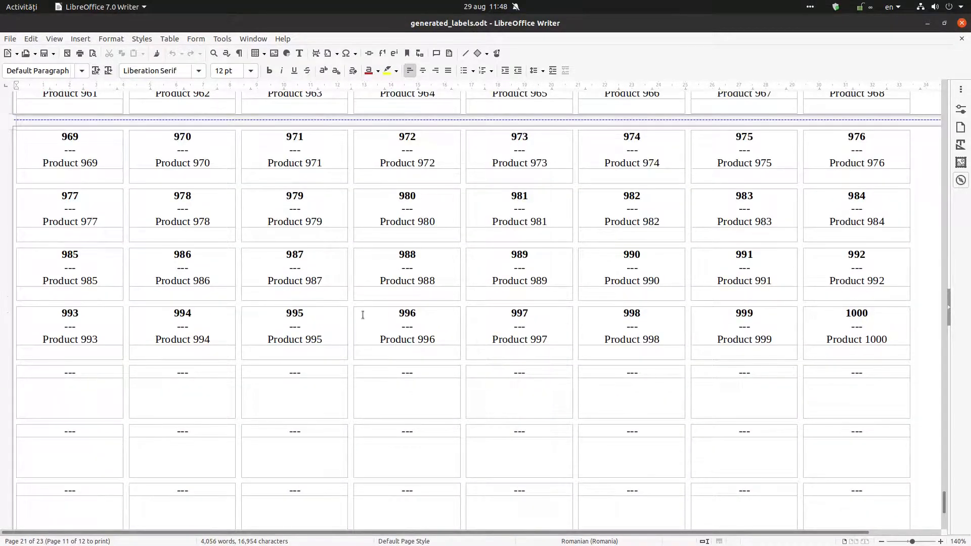